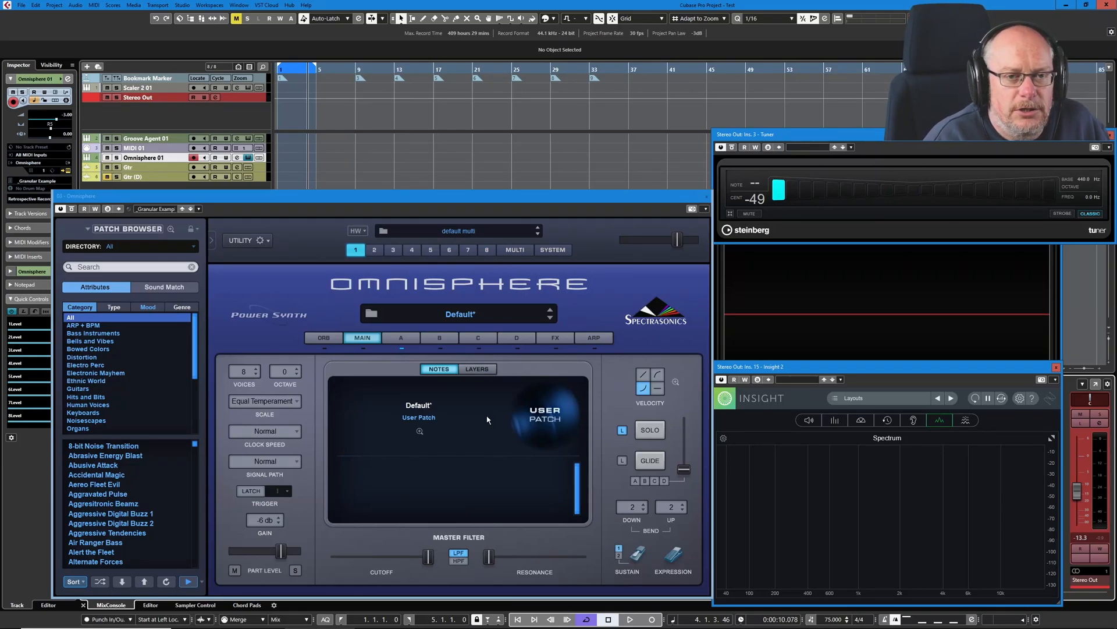
mouse_move(180, 221)
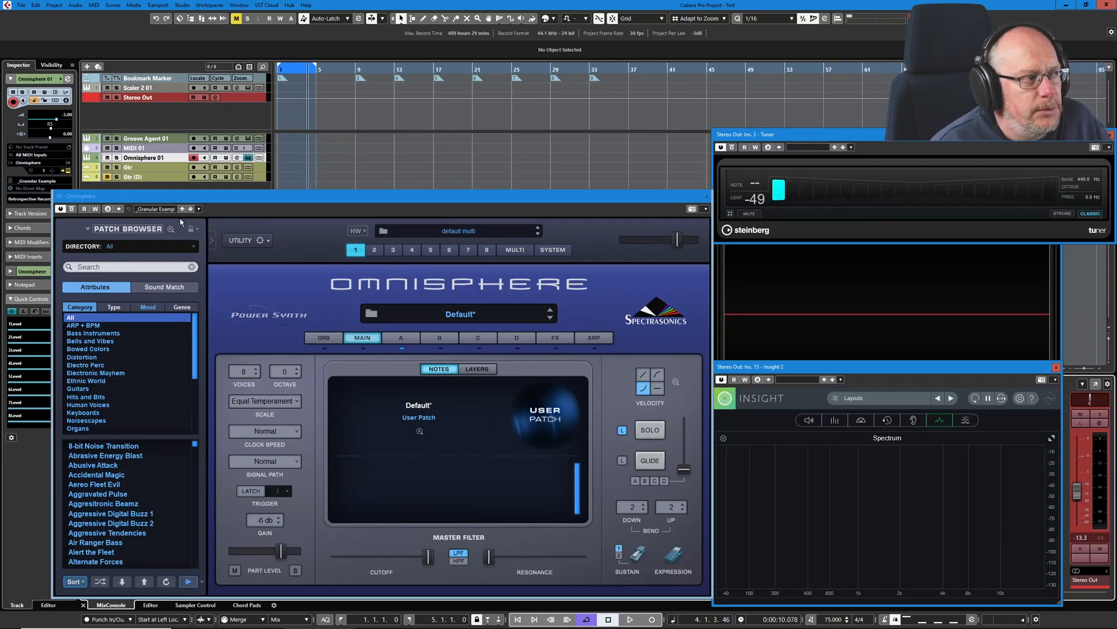
- Show the lock menu listing patch settings that can stay fixed while browsing
click(244, 240)
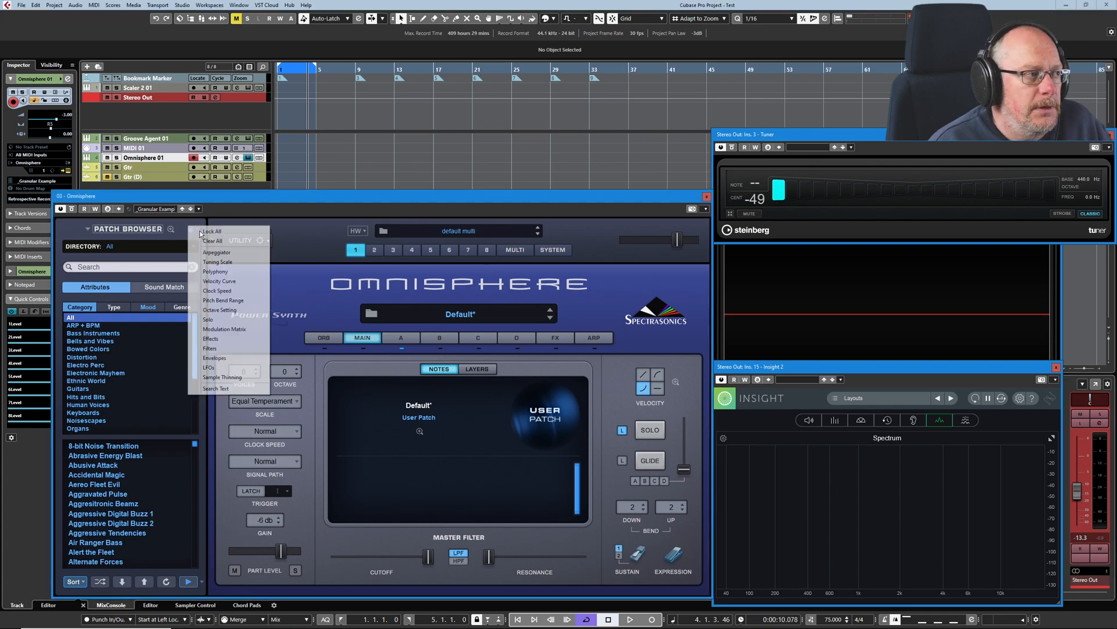
mouse_move(301, 278)
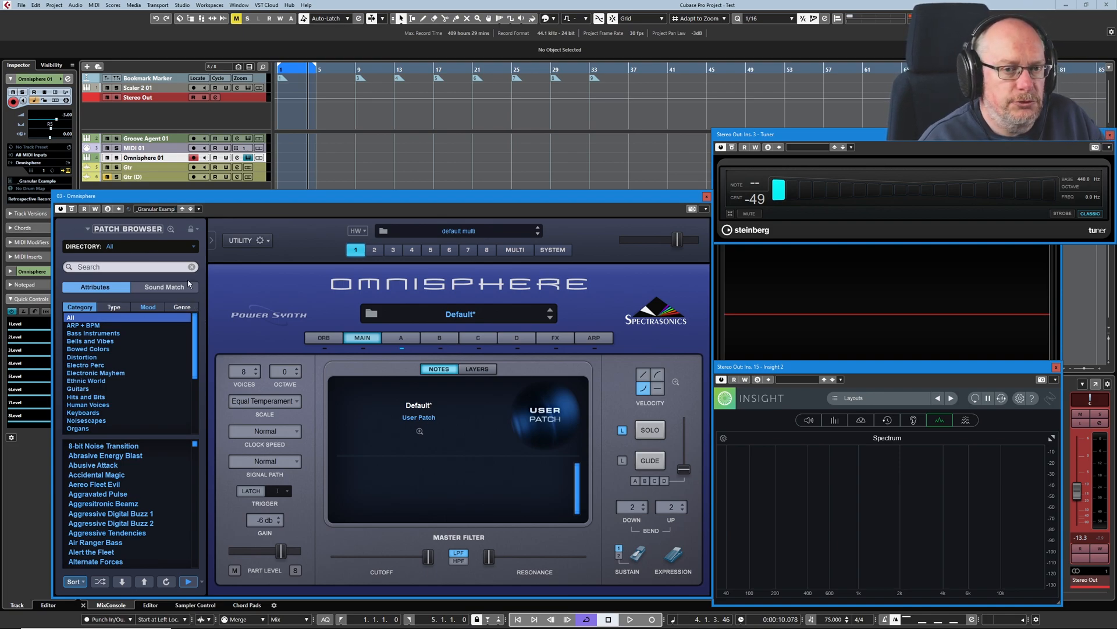
mouse_move(319, 274)
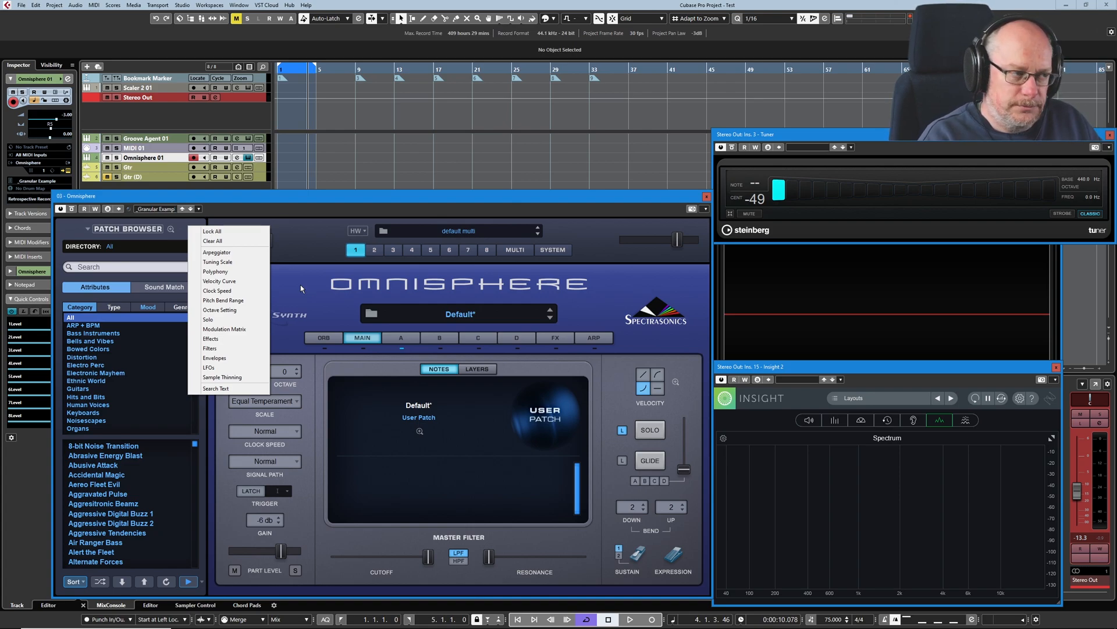
- Dismiss the lock menu, load JayPee Heaven and show its arpeggiator page
click(295, 293)
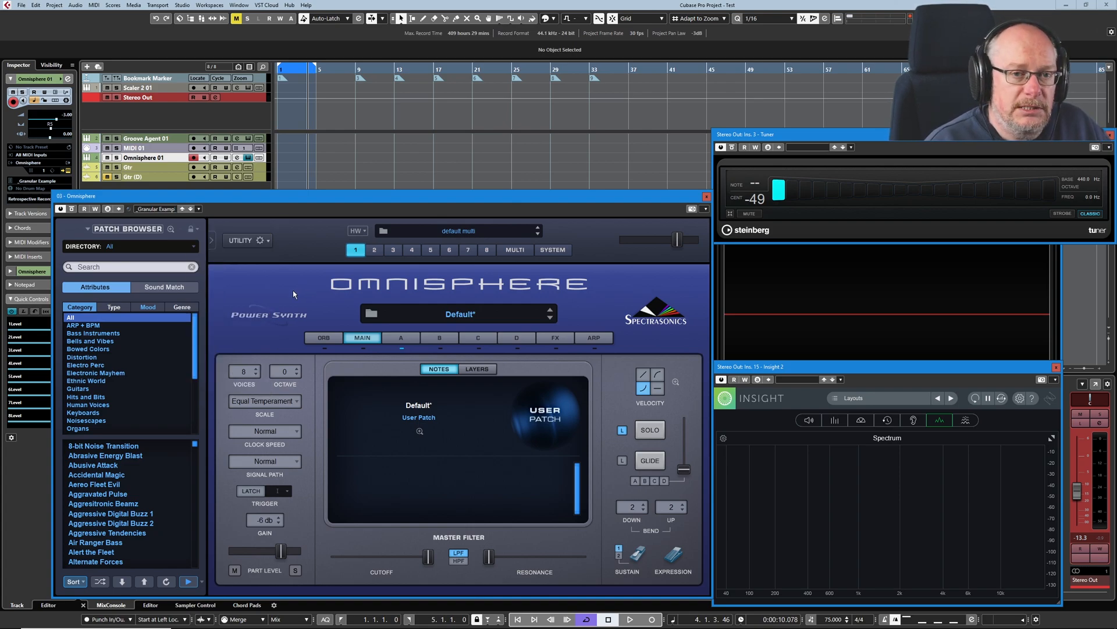
mouse_move(256, 303)
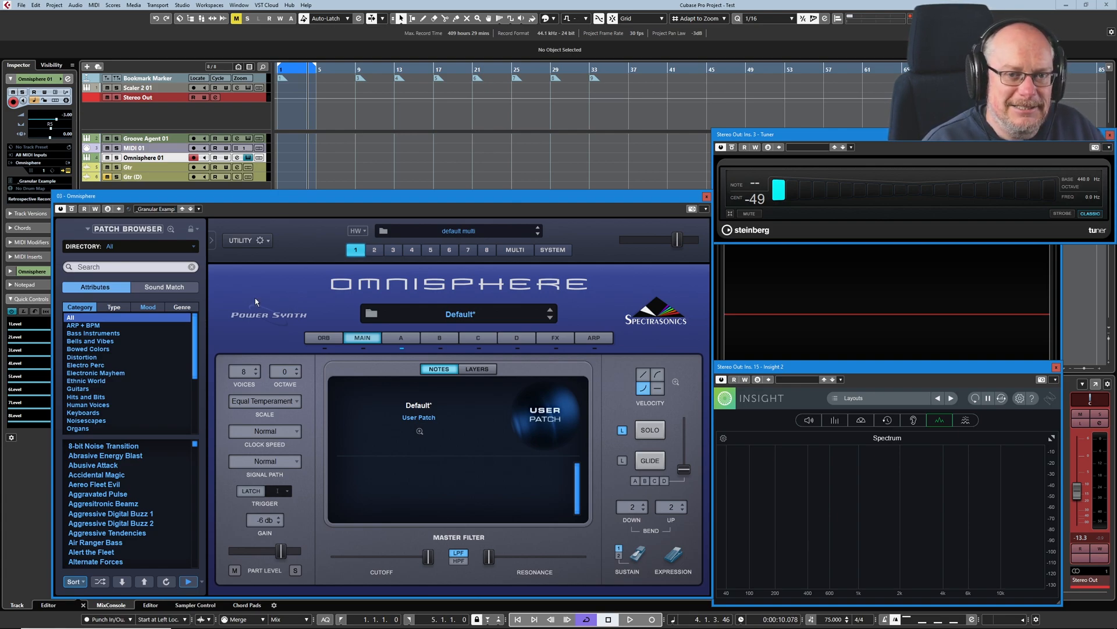
mouse_move(246, 303)
text(jaypee)
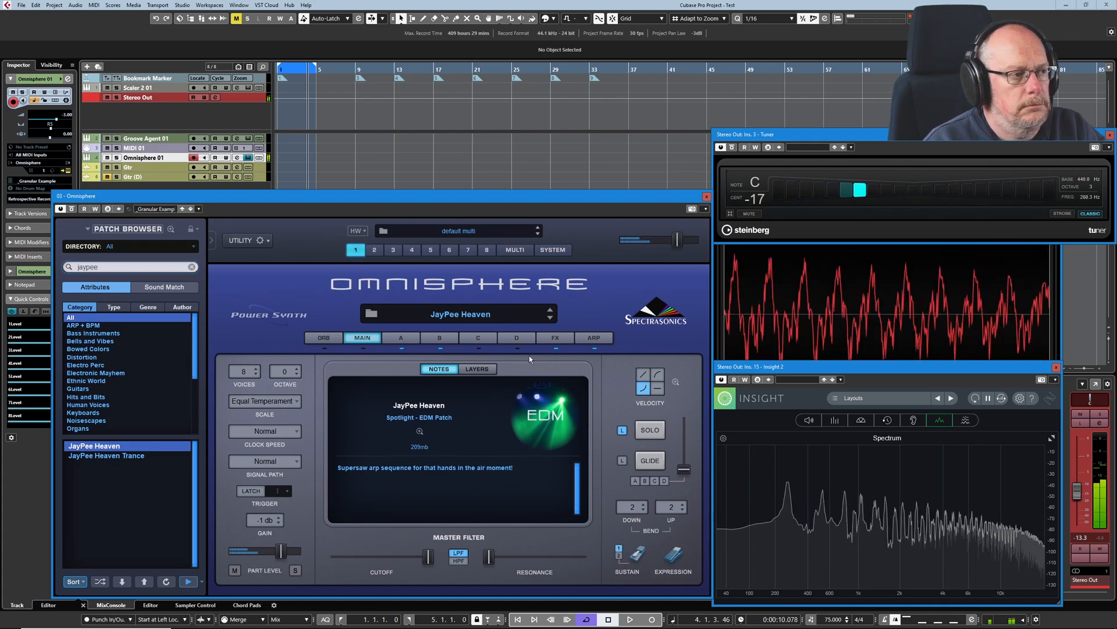
click(594, 337)
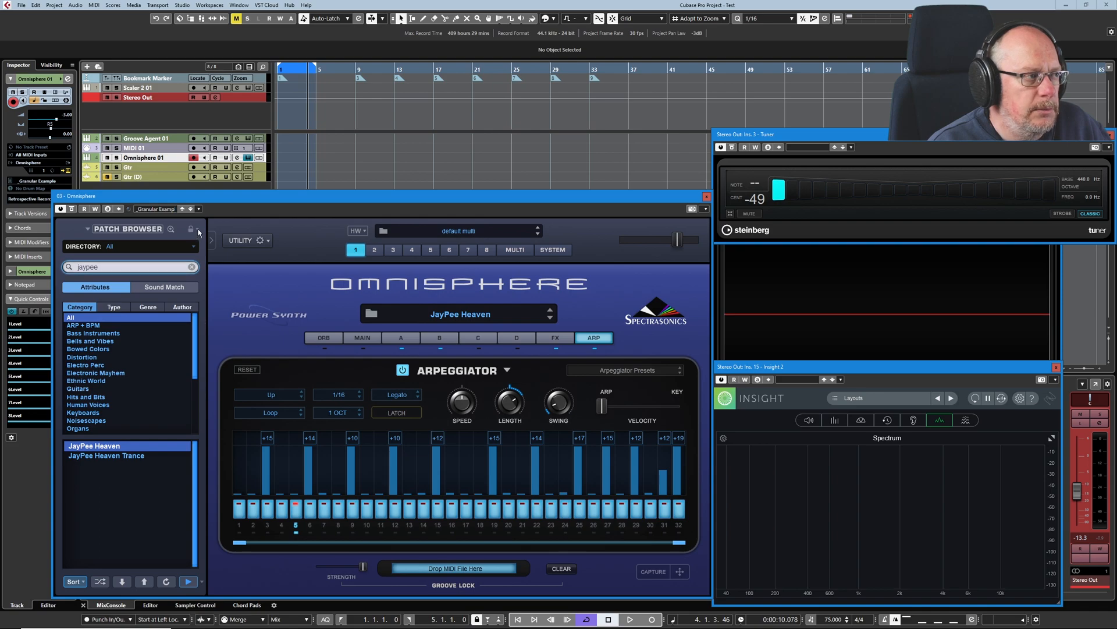
- Lock the Arpeggiator so JayPee Heaven's pattern survives loading Authentic PWM Unison Lead
click(198, 229)
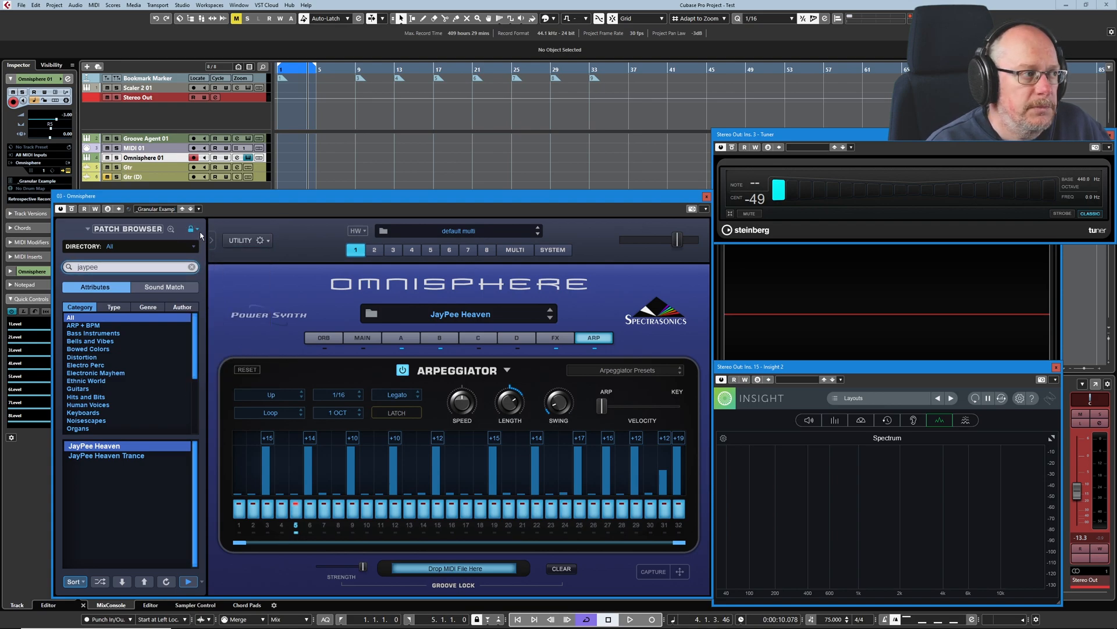
click(191, 228)
text(authen)
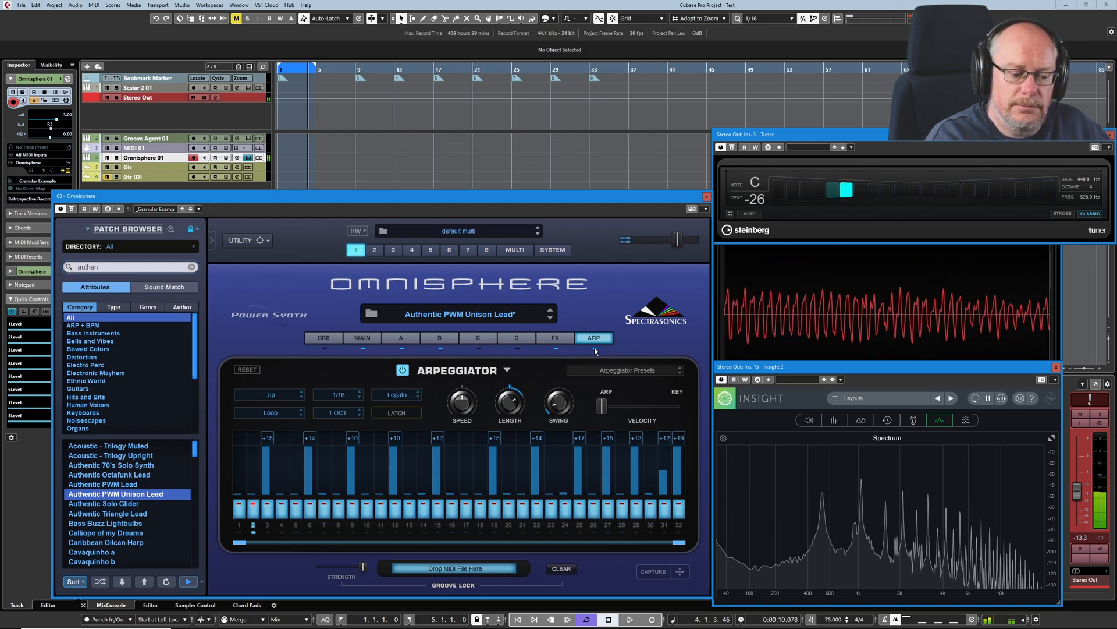
- Show layer A's synth page and search 'deep det' to load Deep Detuner Stab
click(400, 337)
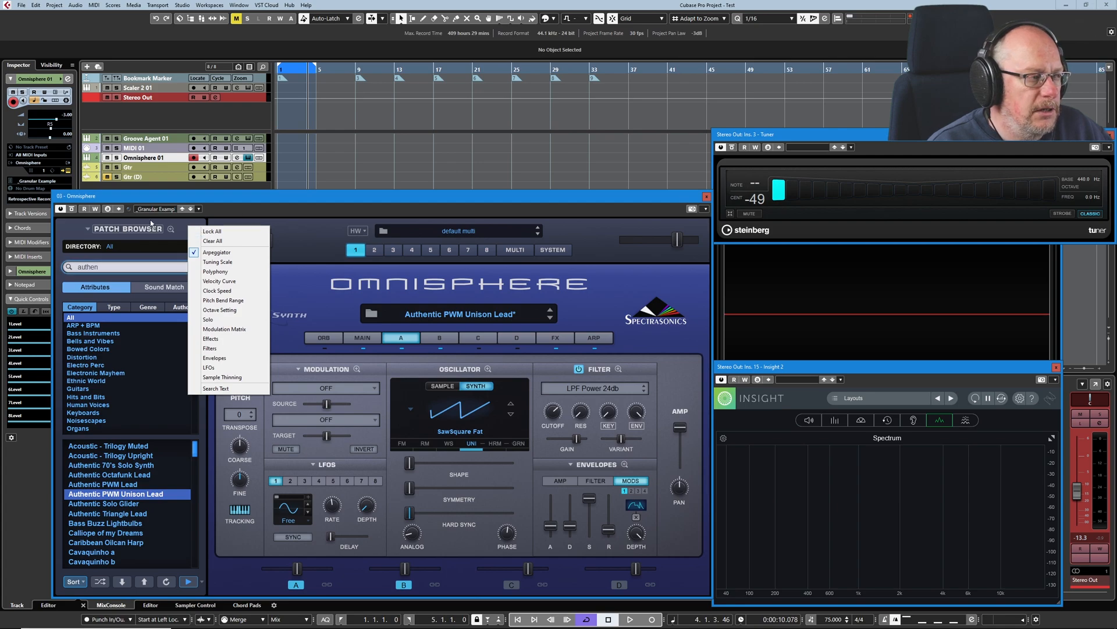
mouse_move(209, 348)
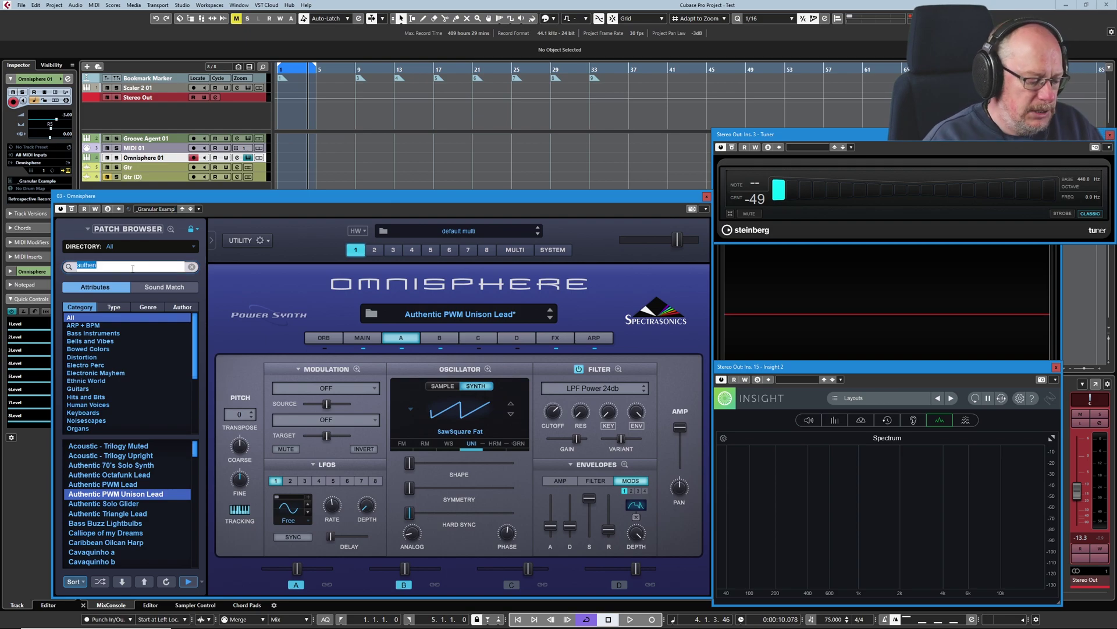
text(deep det)
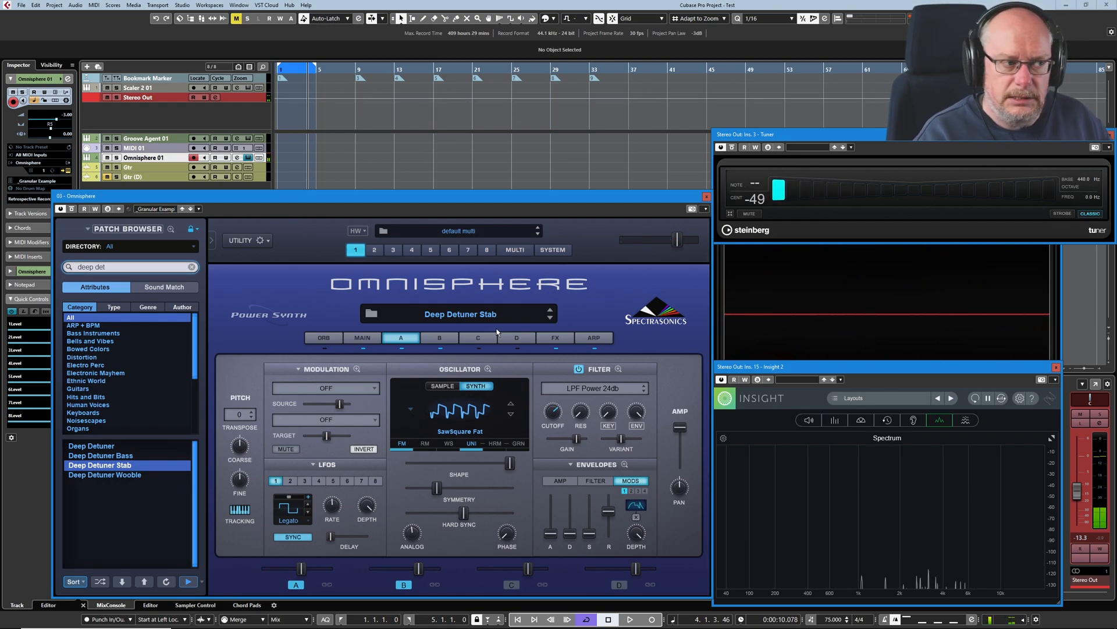
- Show the COMMON effects rack and nudge a knob on one effect unit, marking the patch modified
click(554, 338)
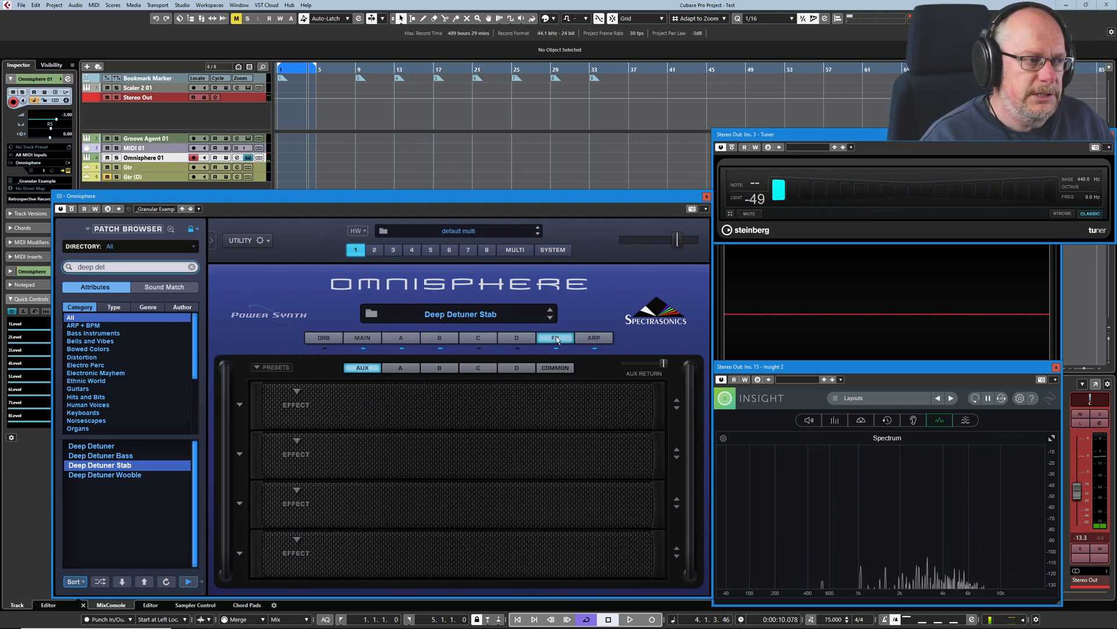
click(554, 368)
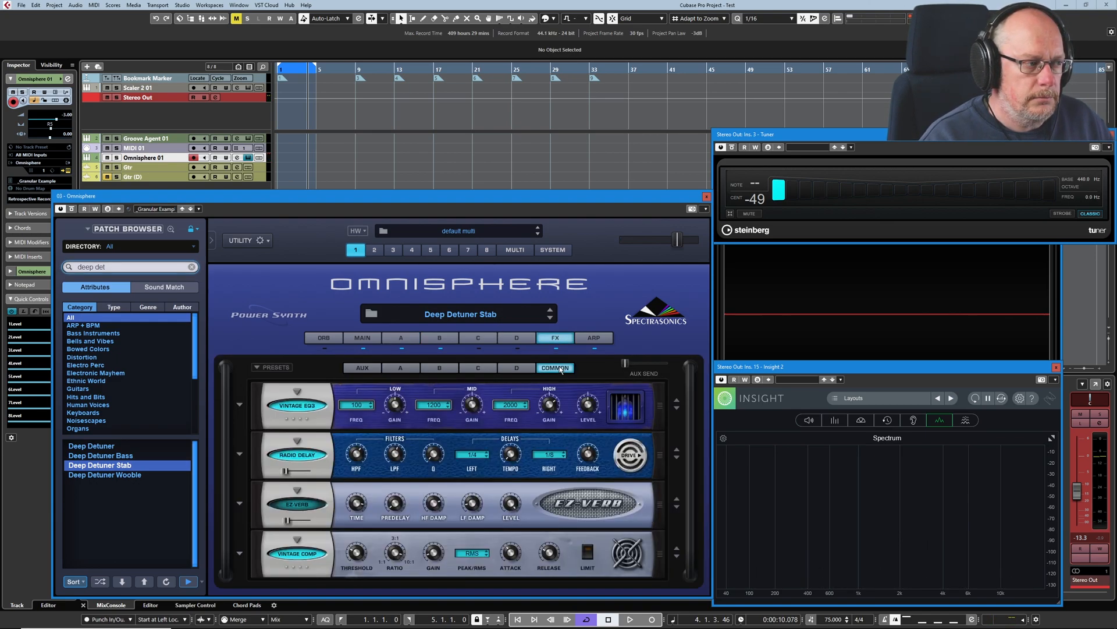
drag(289, 470, 285, 470)
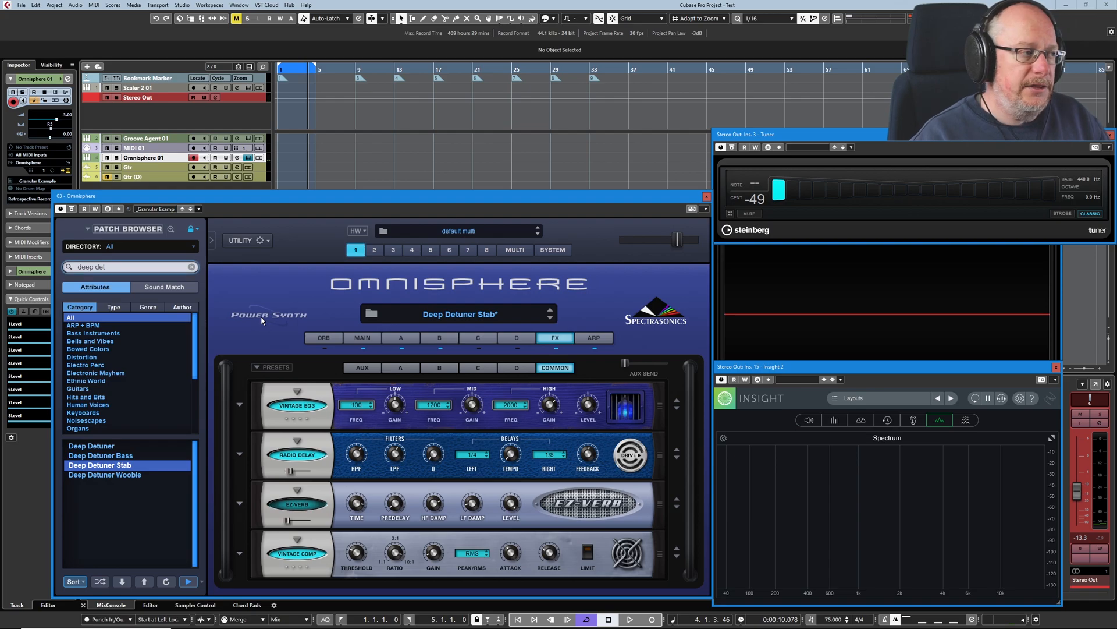
- Tick Effects in the lock menu alongside Arpeggiator so effects stay fixed across patches
click(187, 228)
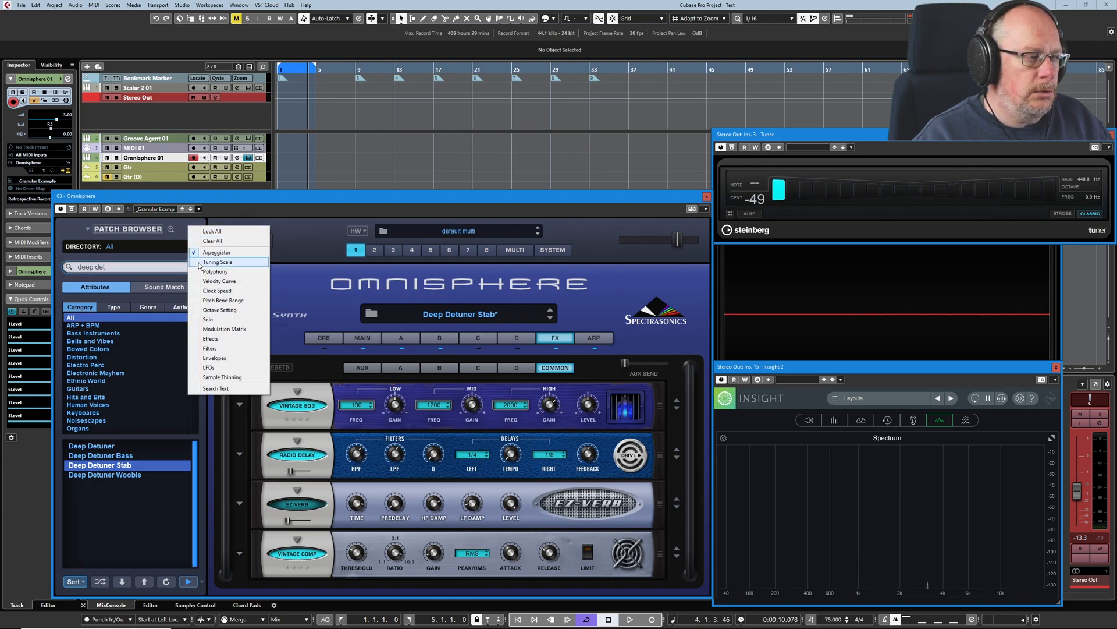
mouse_move(208, 319)
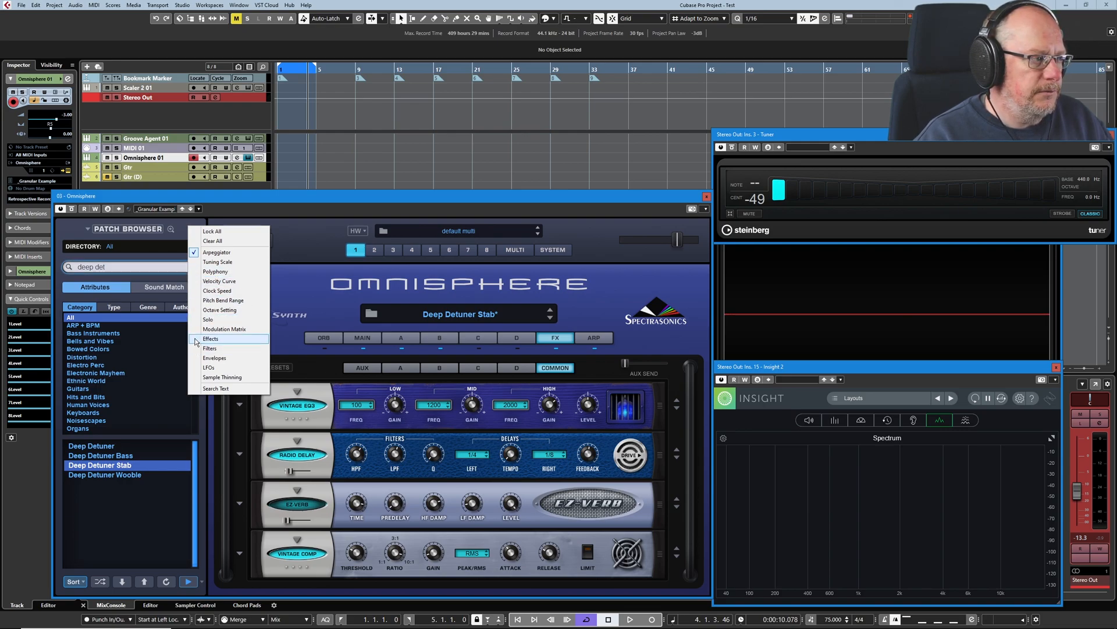
click(209, 348)
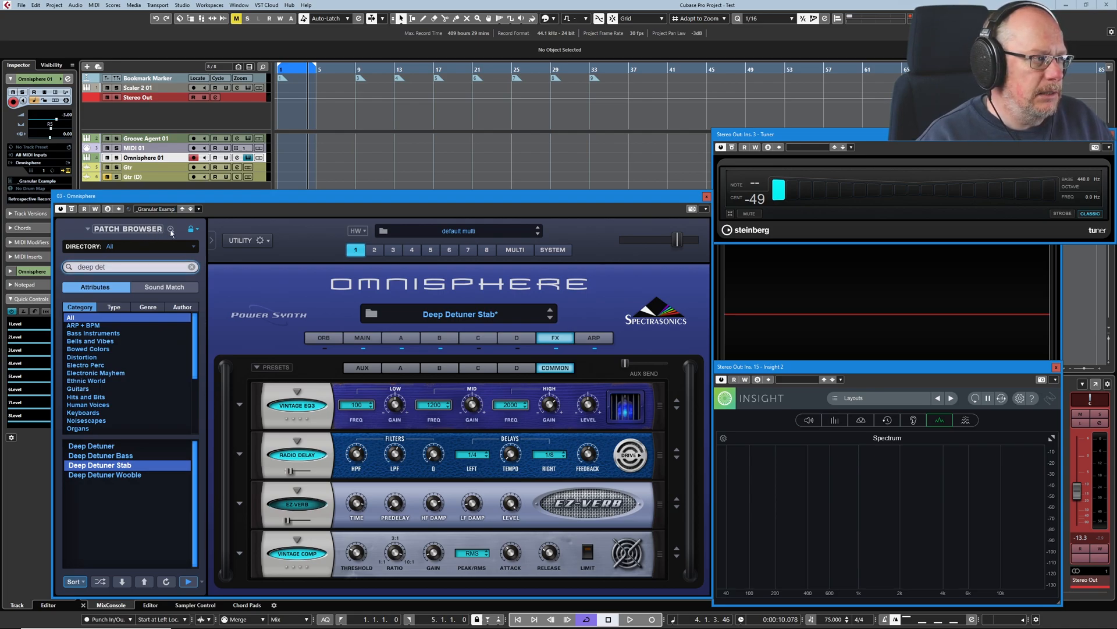
- Expand the browser and run Sound Match to list patches similar to Deep Detuner Stab
click(170, 229)
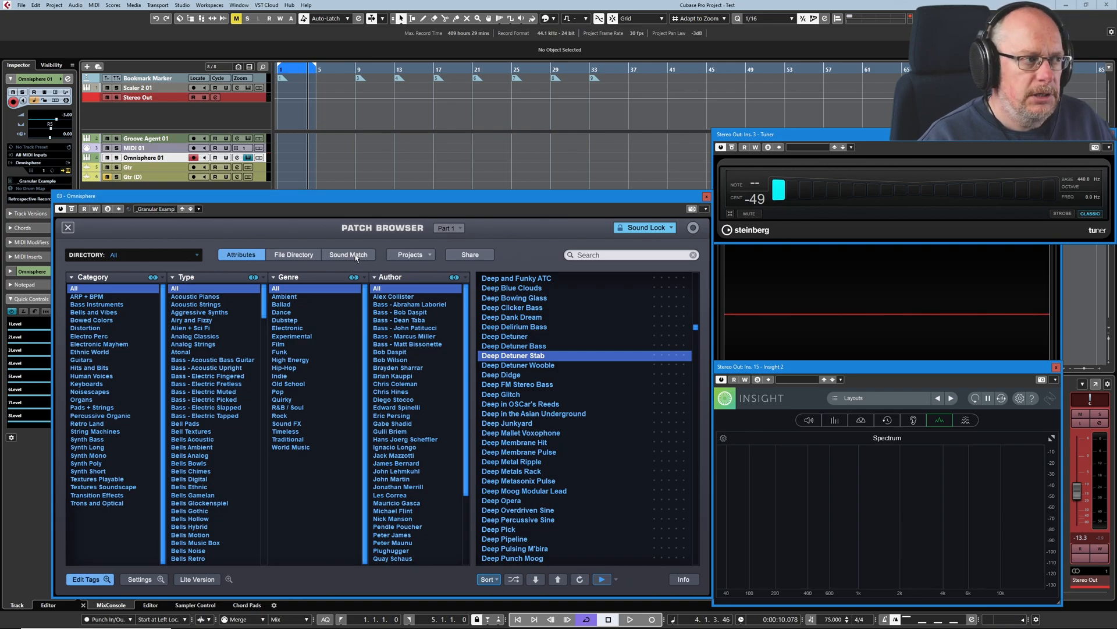
click(348, 254)
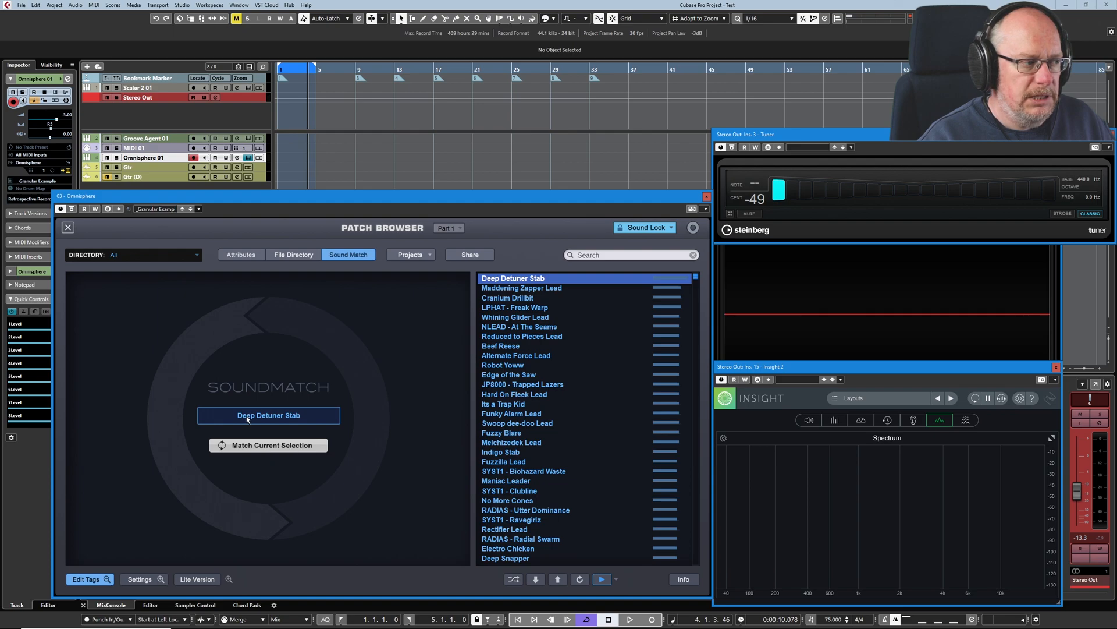
mouse_move(272, 450)
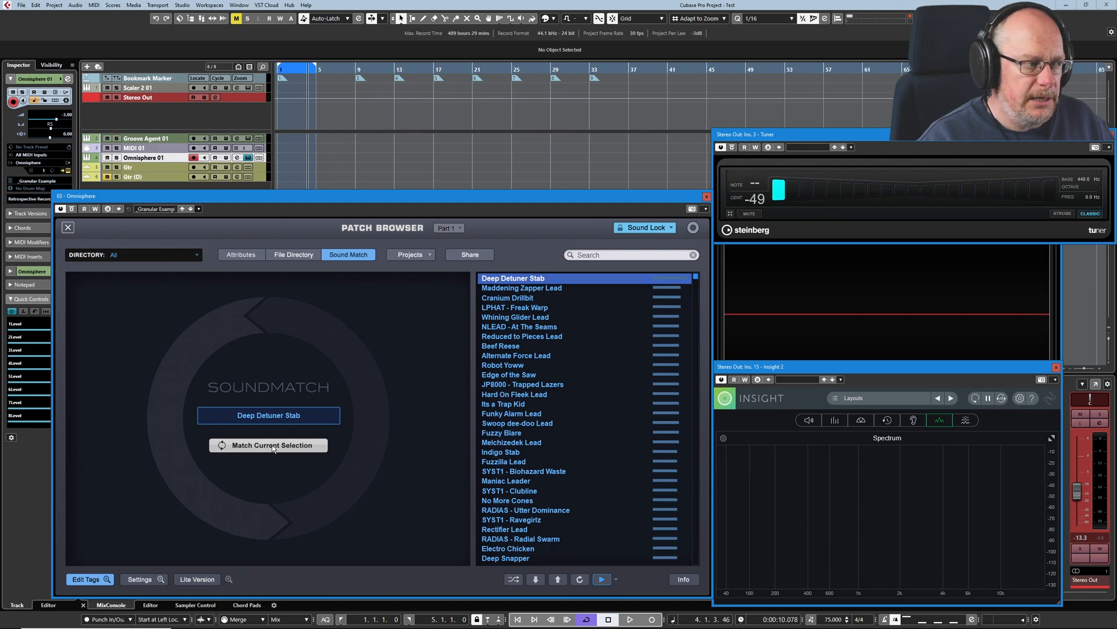
click(268, 445)
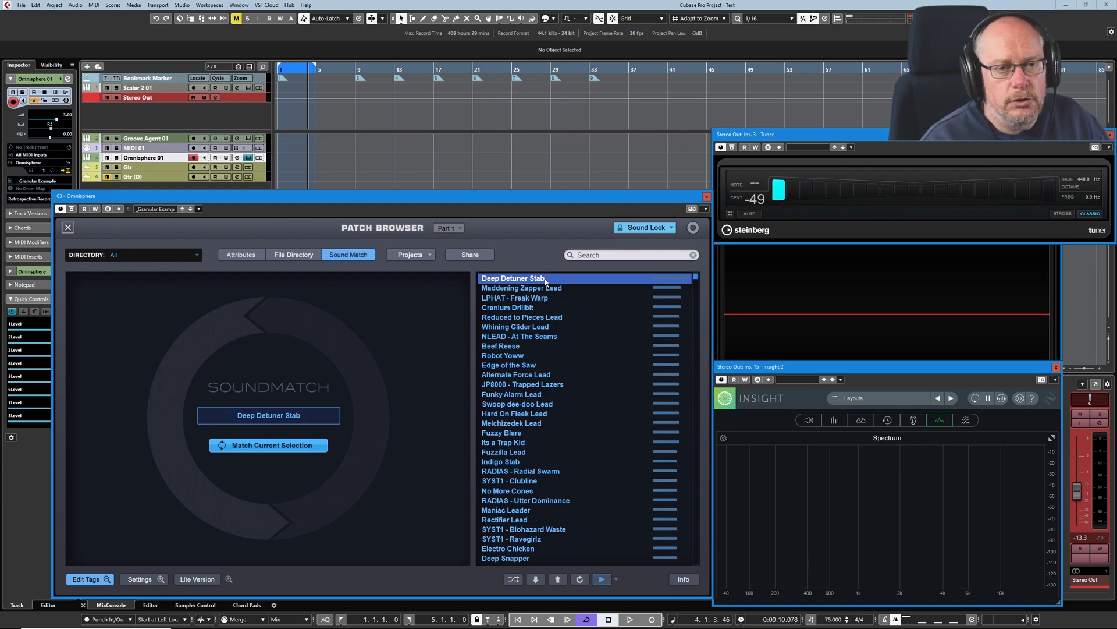
mouse_move(563, 423)
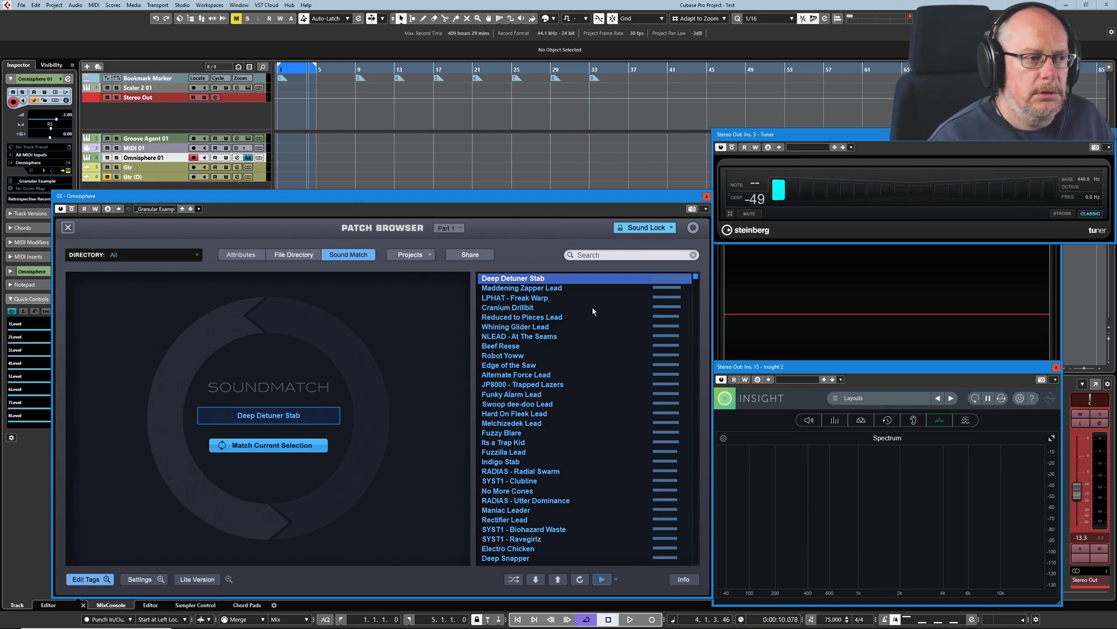
- Audition Maddening Zapper Lead, LPHAT - Freak Warp, Cranium Drillbit, Reduced to Pieces Lead and Whining Glider Lead
click(521, 288)
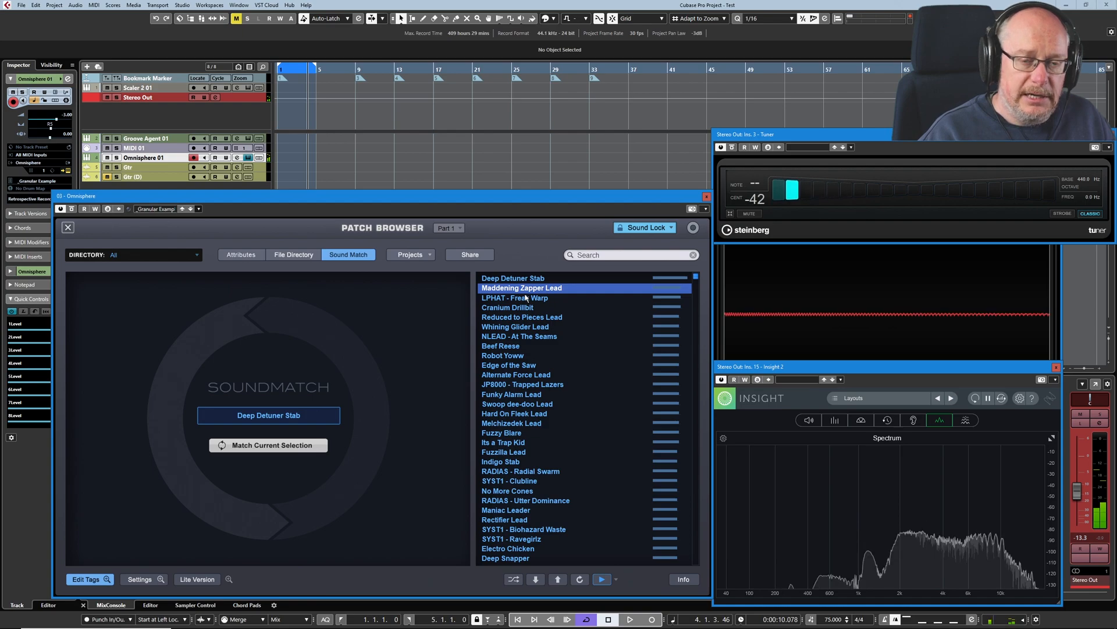
click(515, 298)
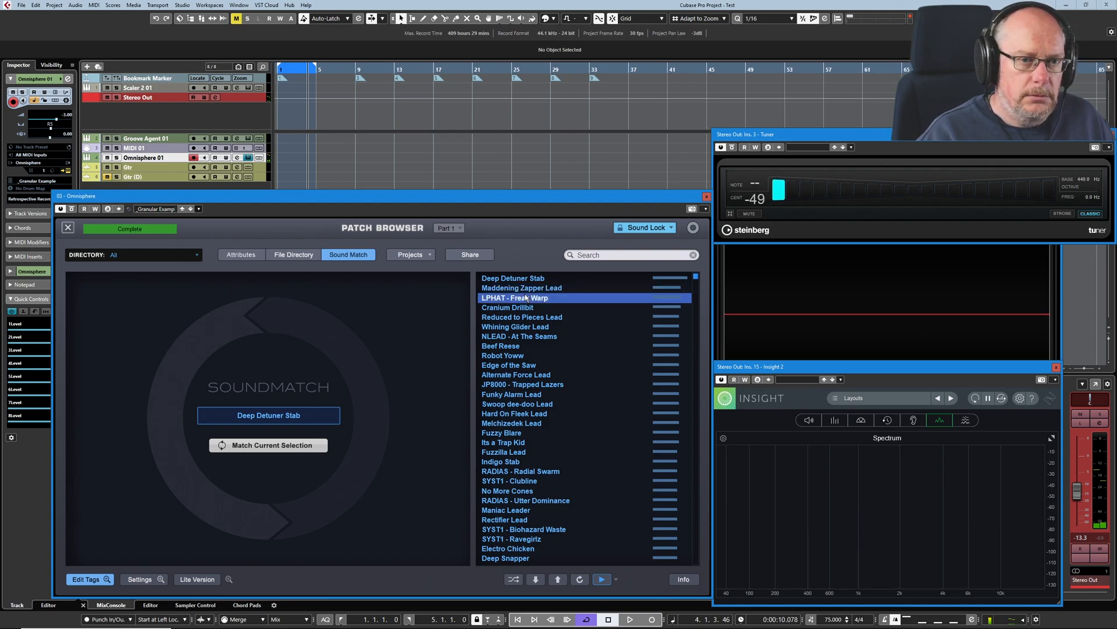
click(507, 307)
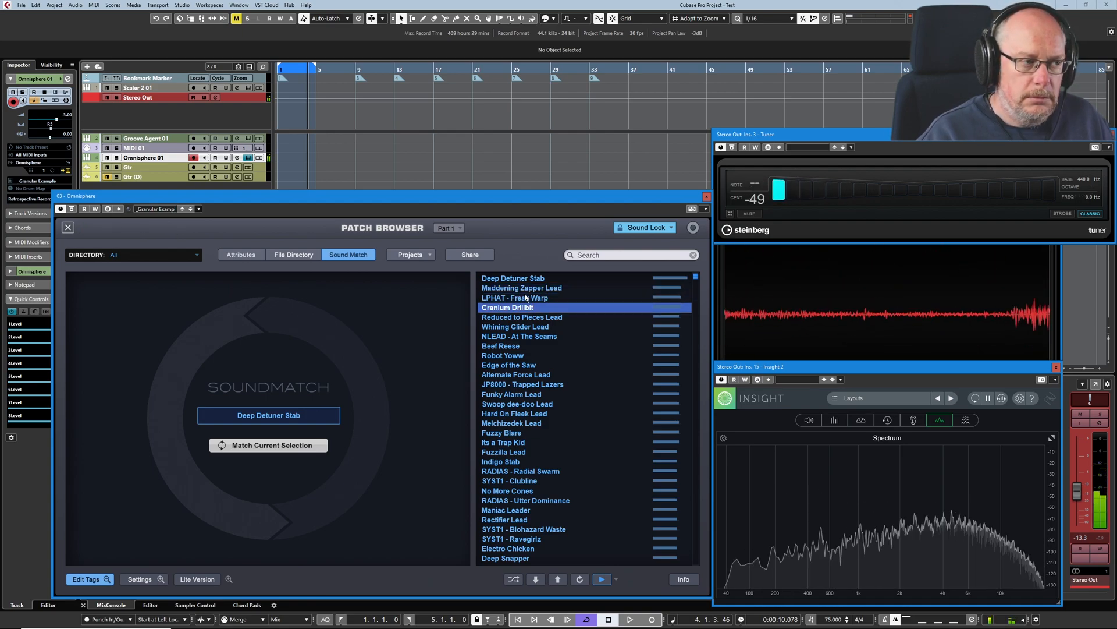
click(521, 316)
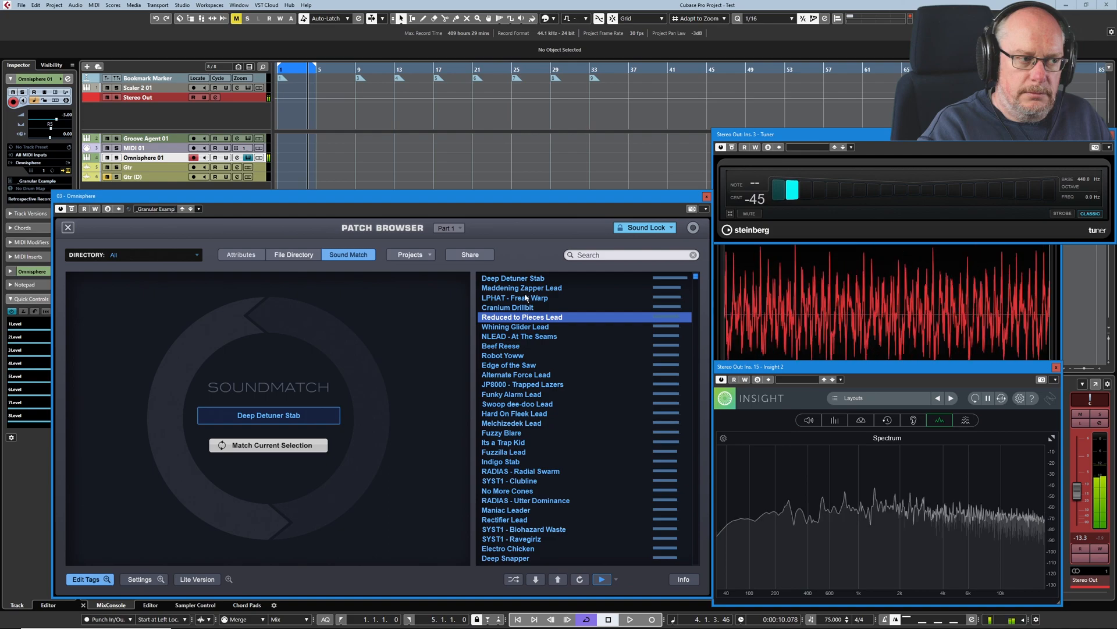
click(514, 326)
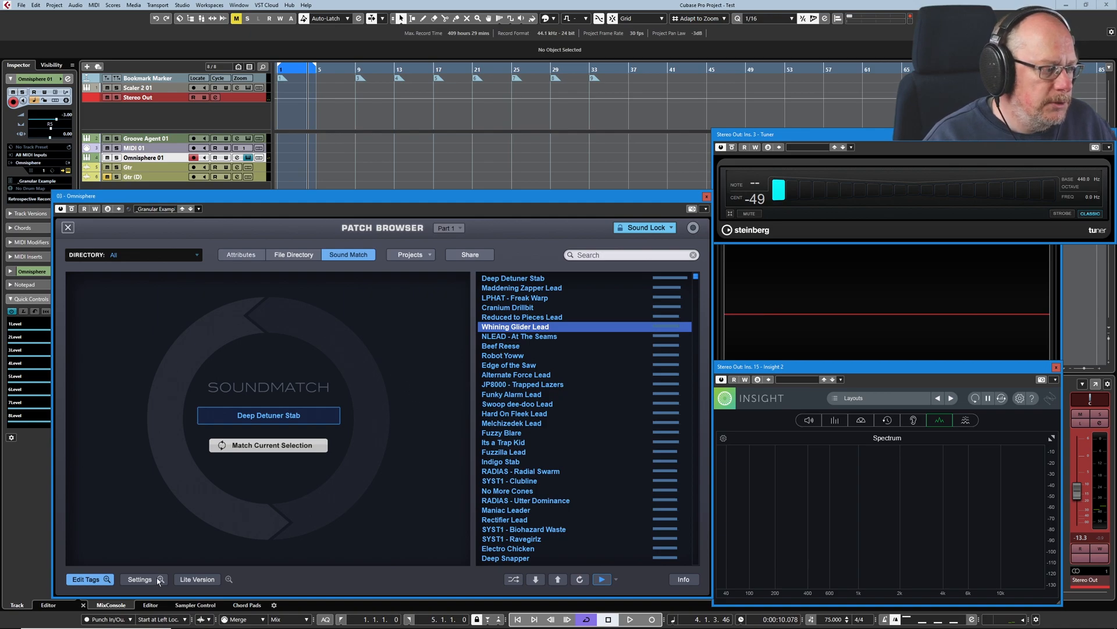
- With browser Settings shown, audition NLEAD - At The Seams and Beef Reese, then set Audition Auto-Play Note to G4
click(137, 579)
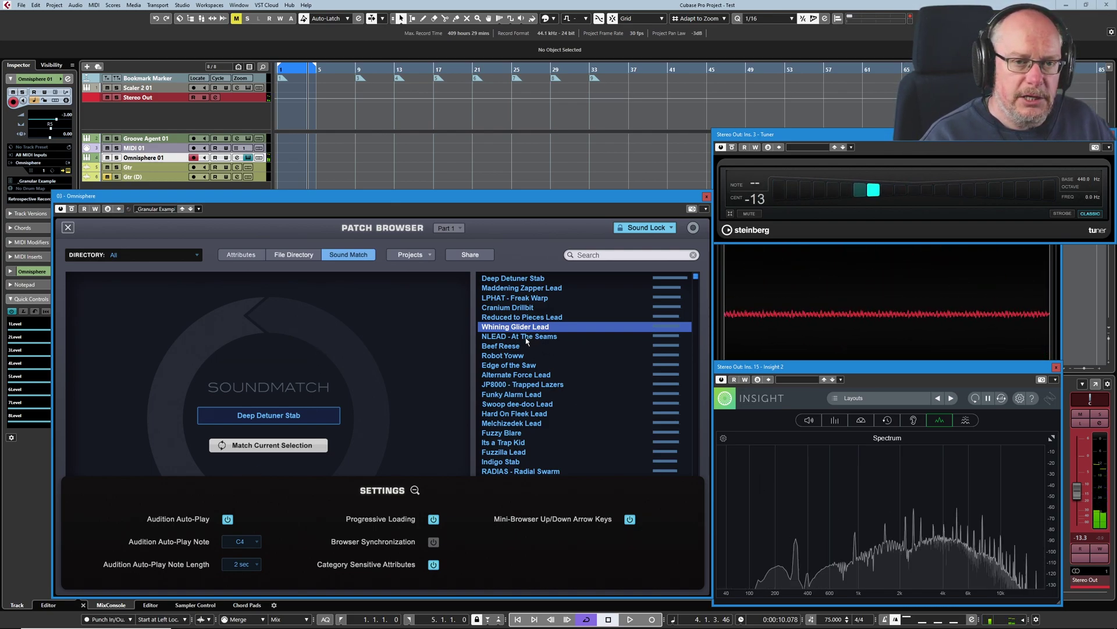
click(519, 335)
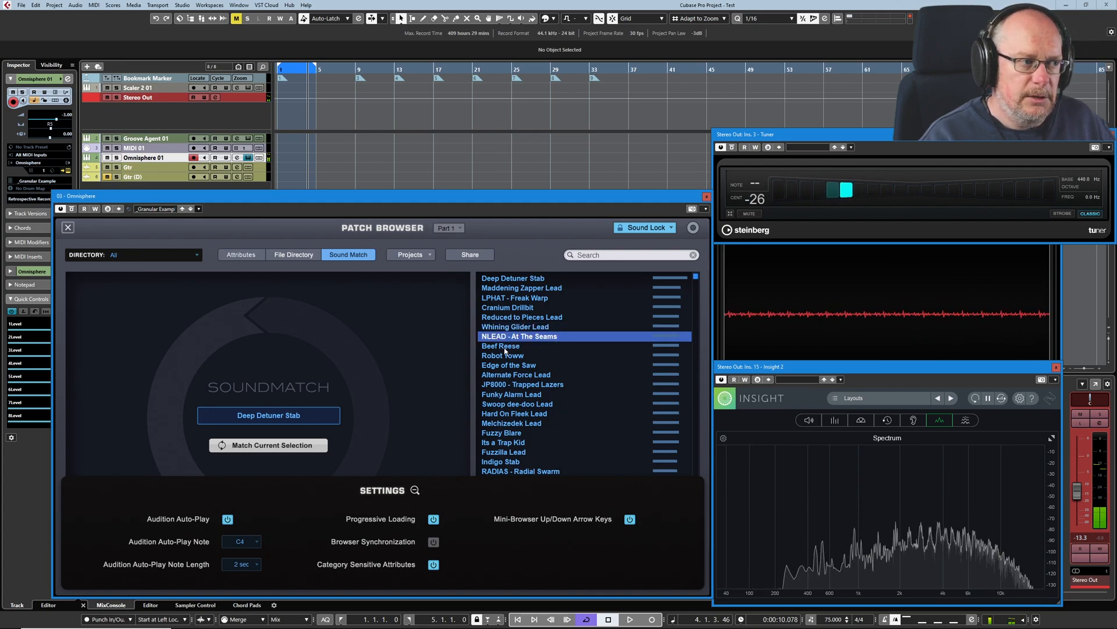
click(500, 345)
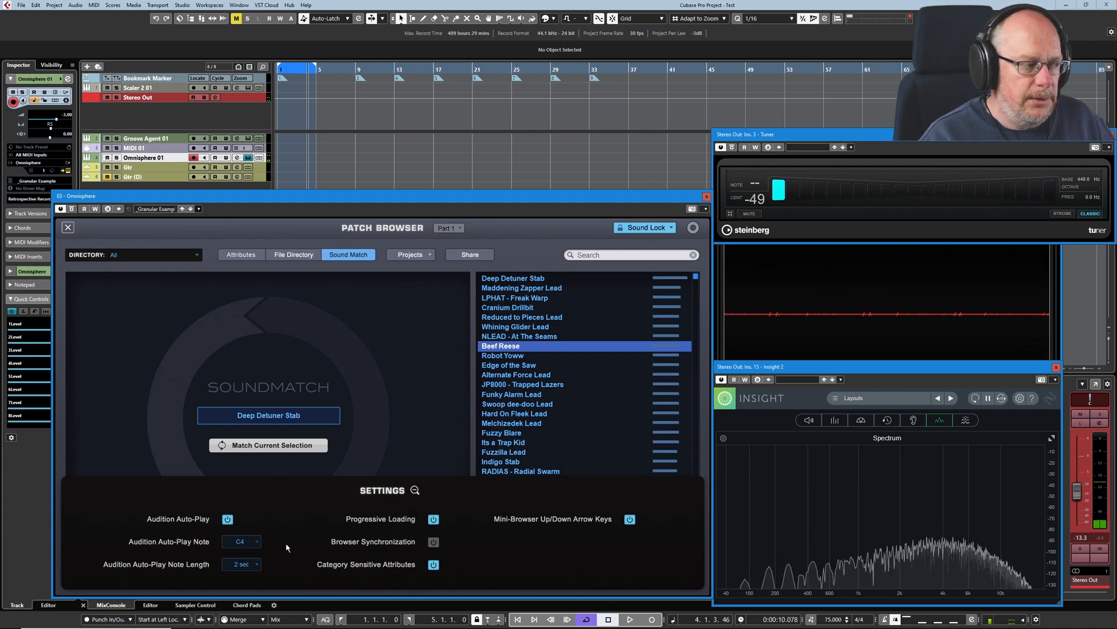
click(240, 541)
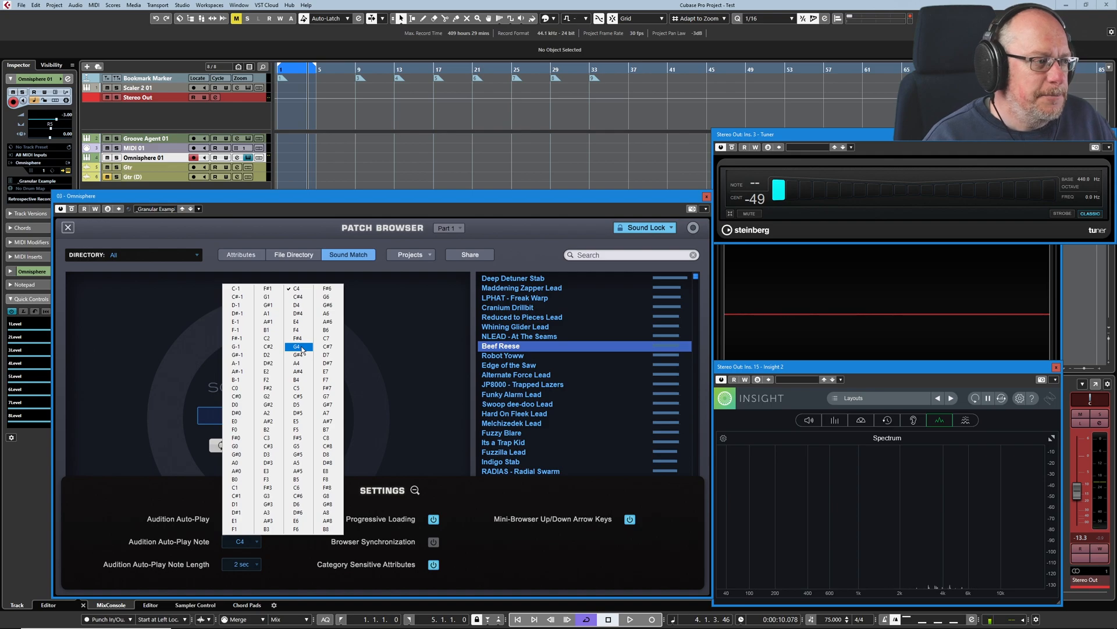
click(296, 347)
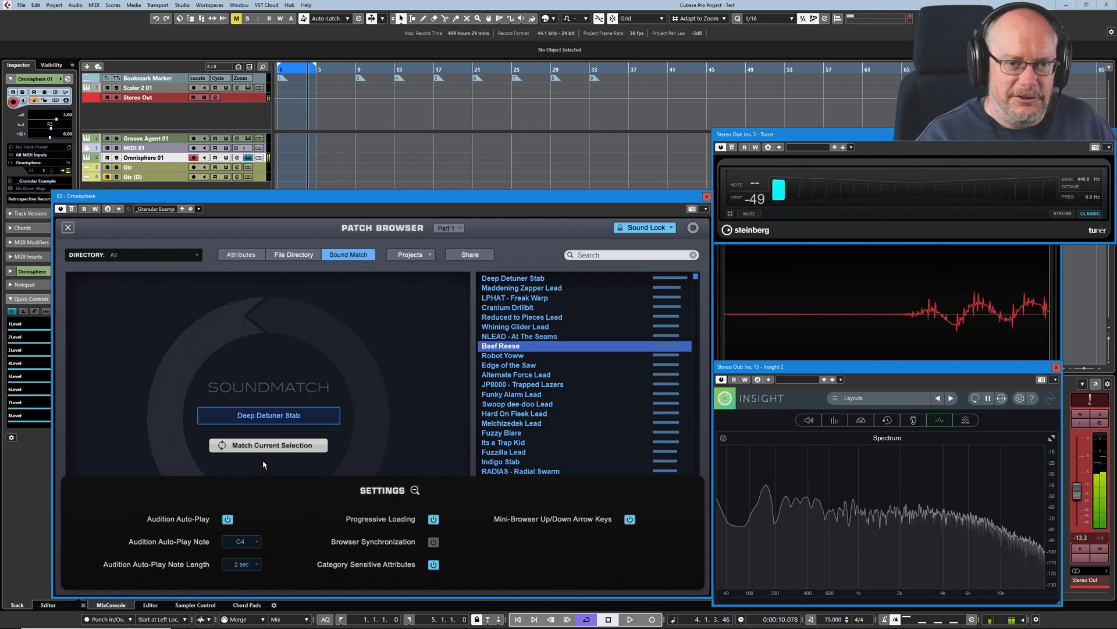
- Audition Robot Yoww on G4, hiding and reshowing the browser settings
click(502, 355)
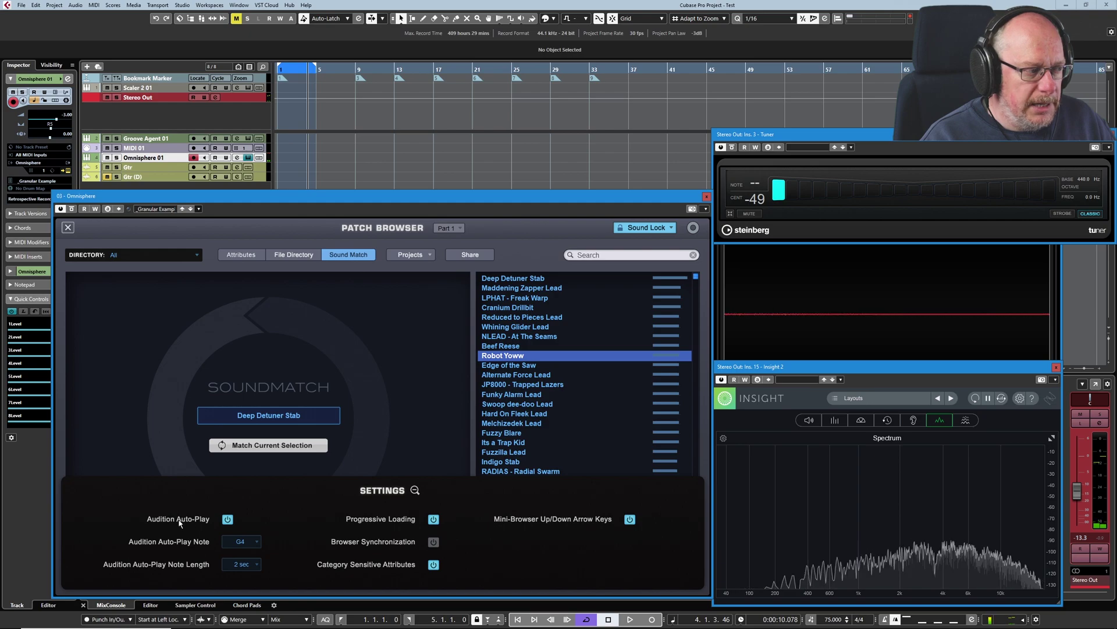
click(227, 519)
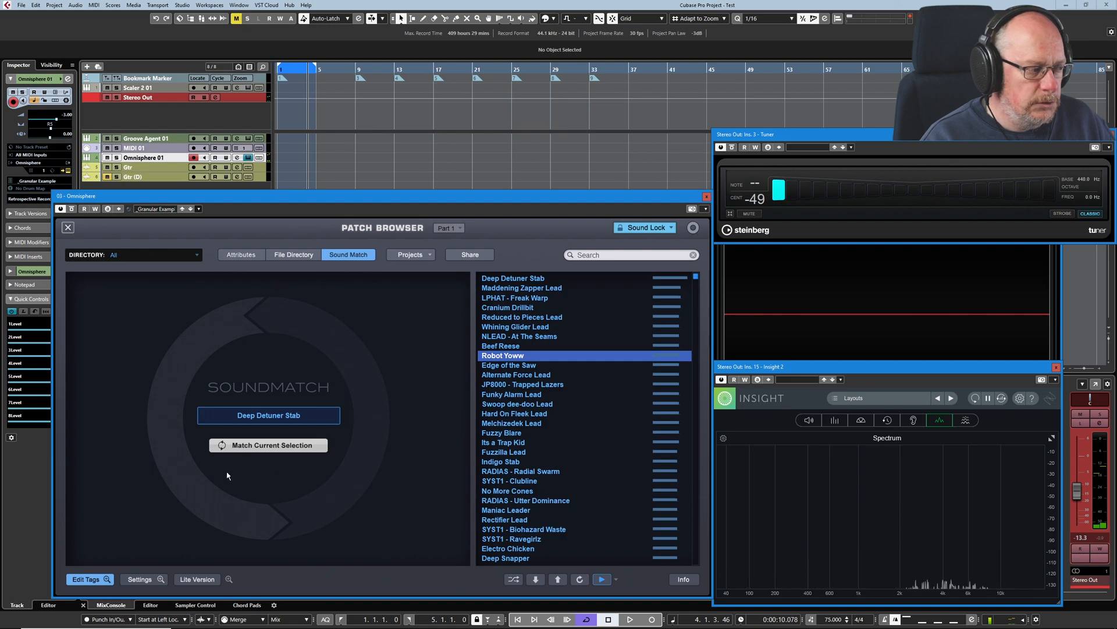
click(142, 579)
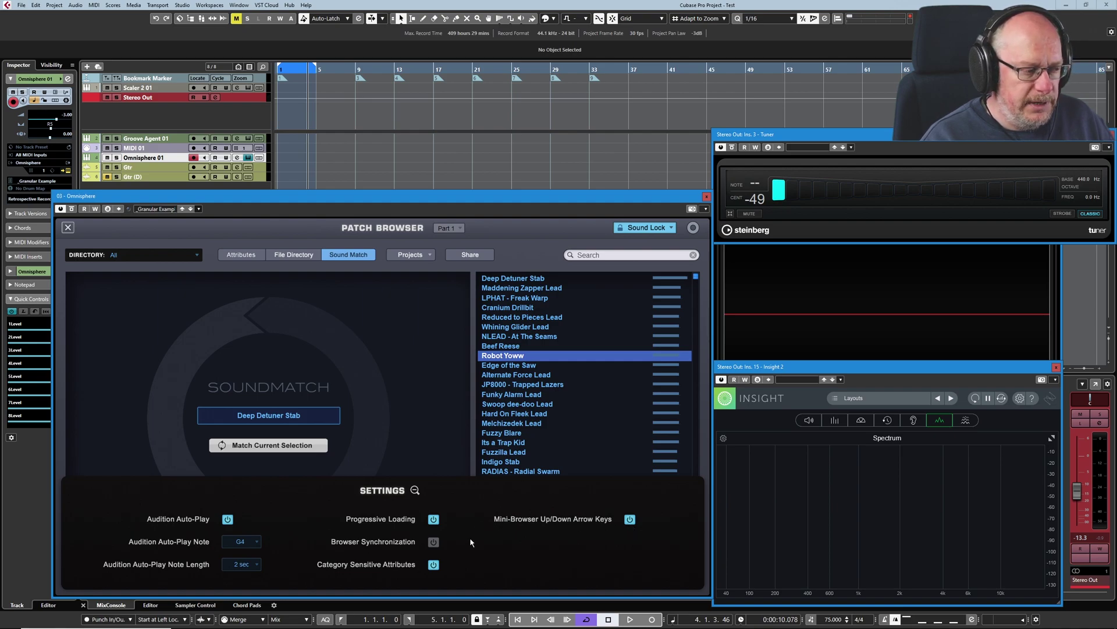
mouse_move(350, 573)
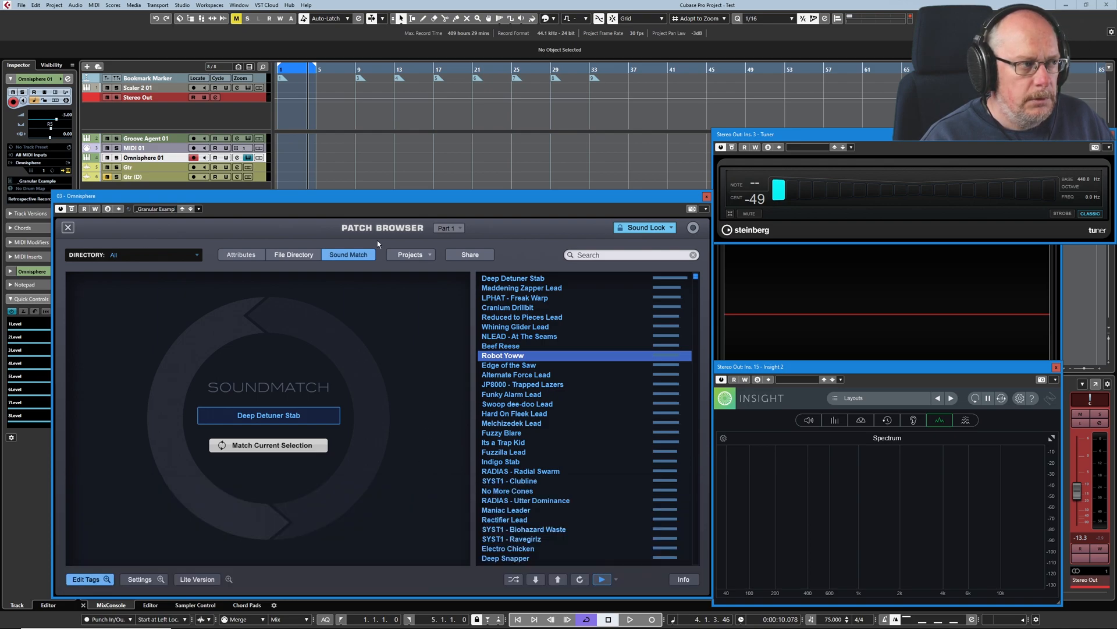
mouse_move(367, 255)
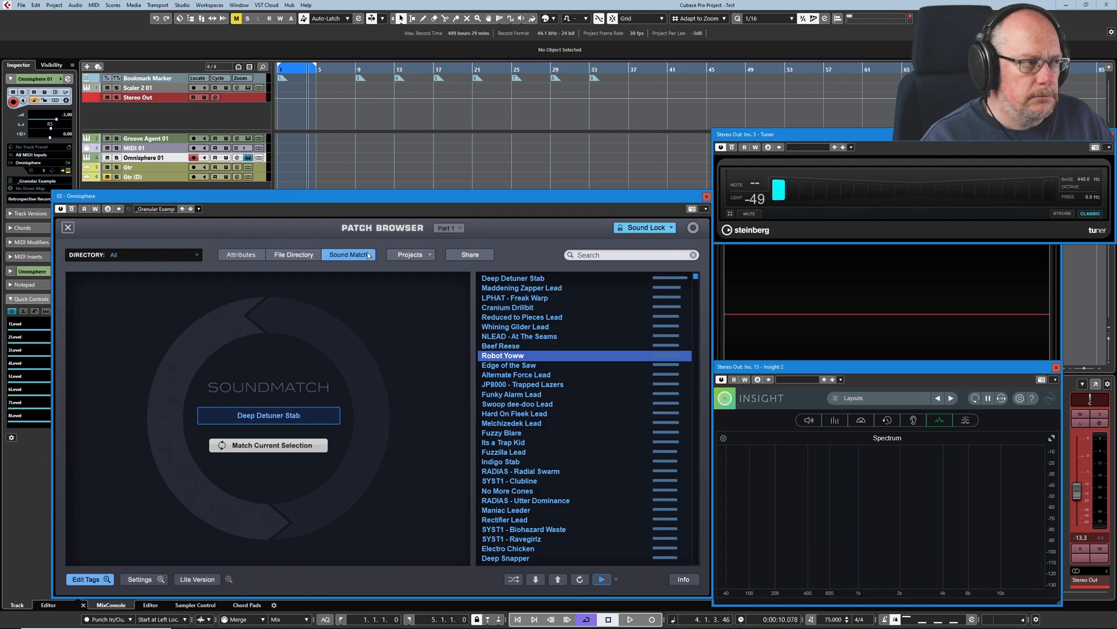
- Return to Attributes browsing and filter the Category column to Synth Mono, then Keyboards
click(241, 254)
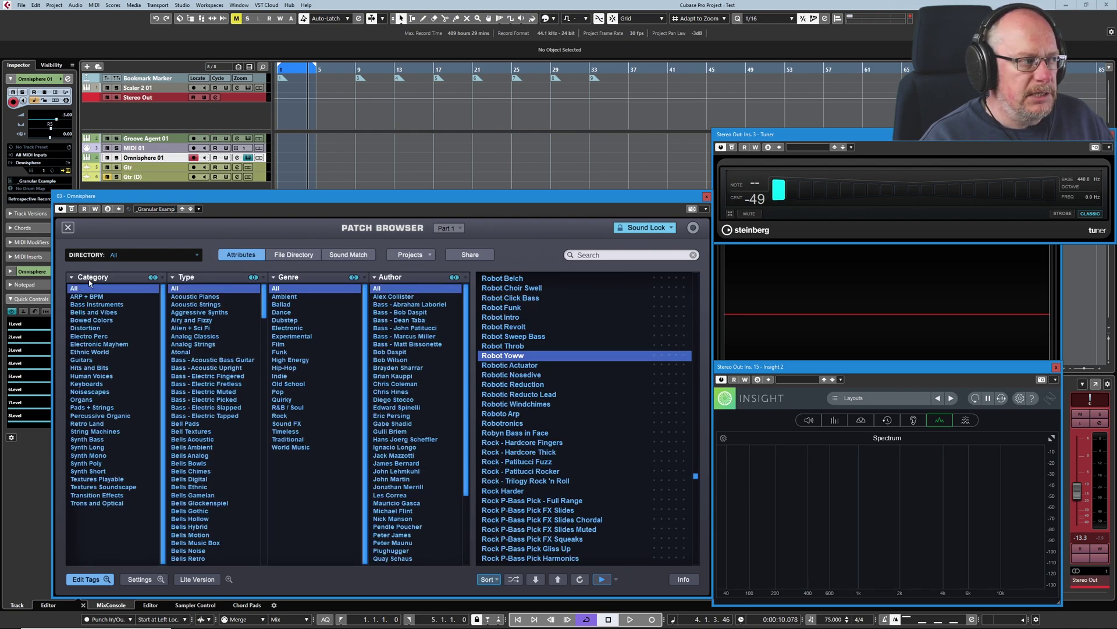
mouse_move(137, 363)
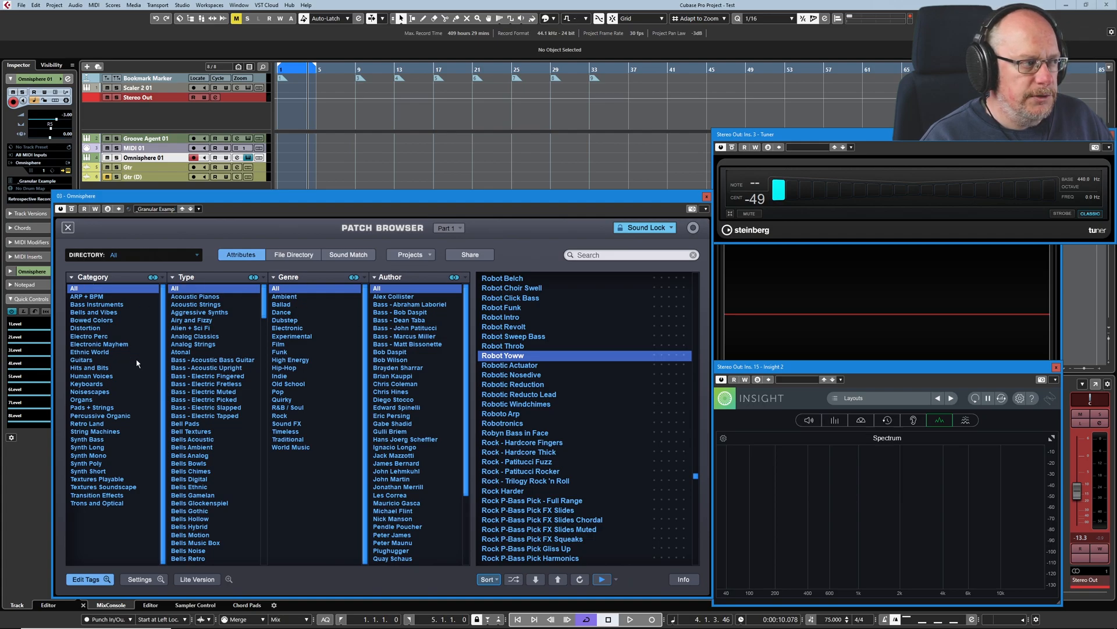
mouse_move(95, 384)
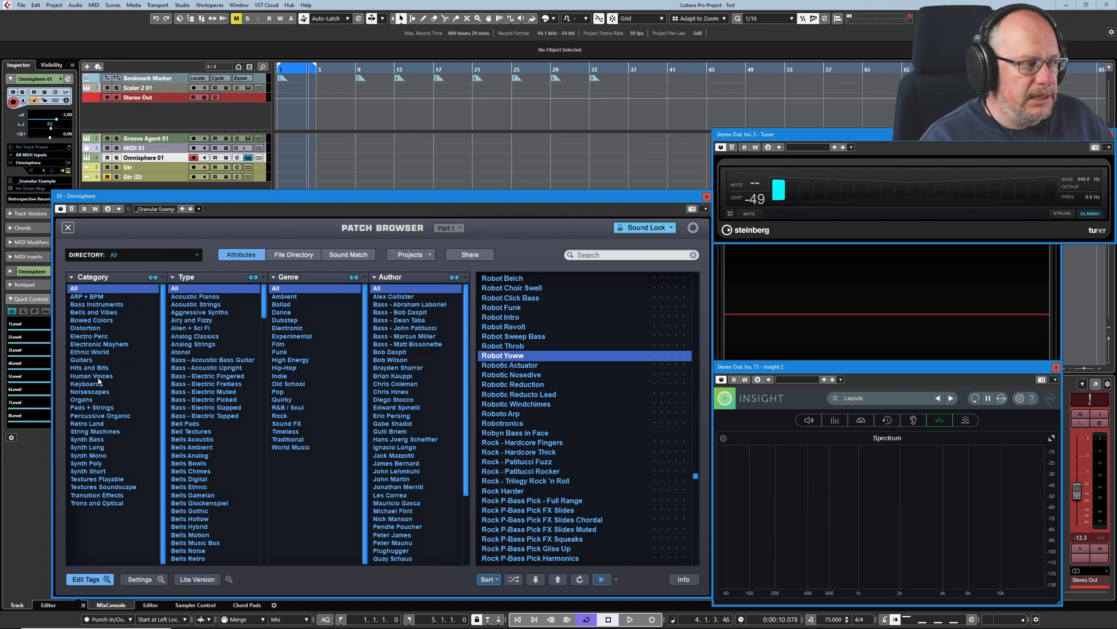
click(89, 455)
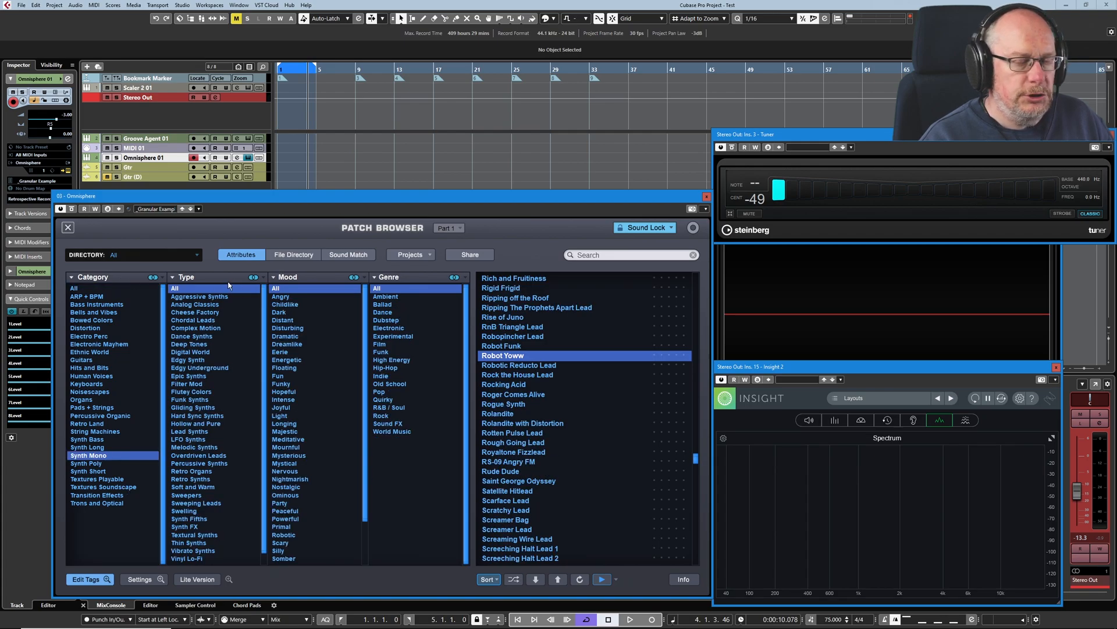
mouse_move(309, 385)
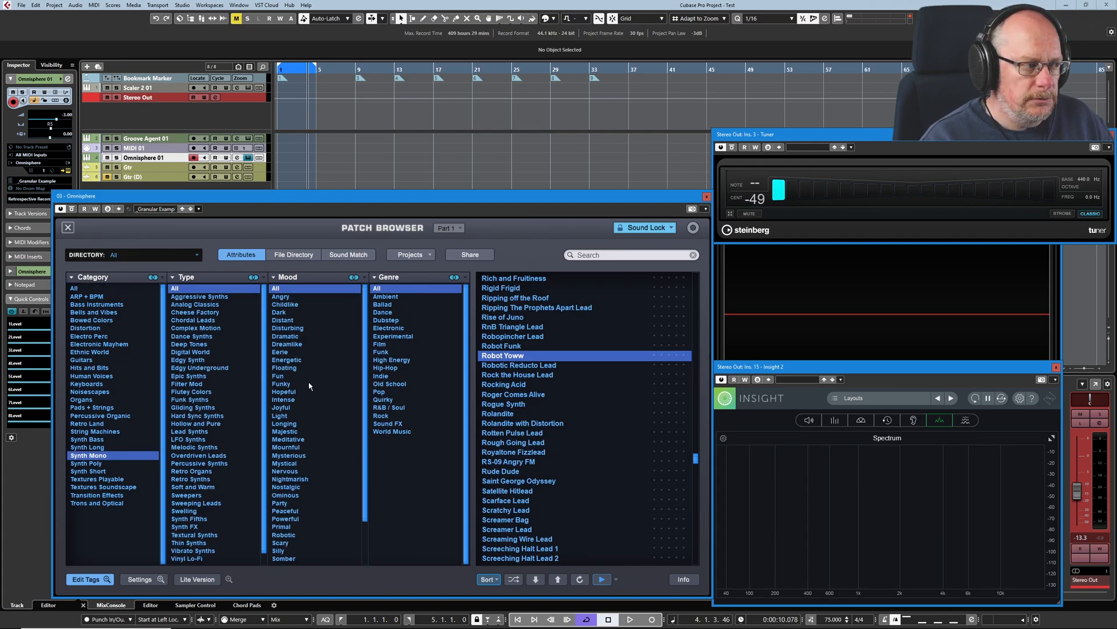
click(86, 385)
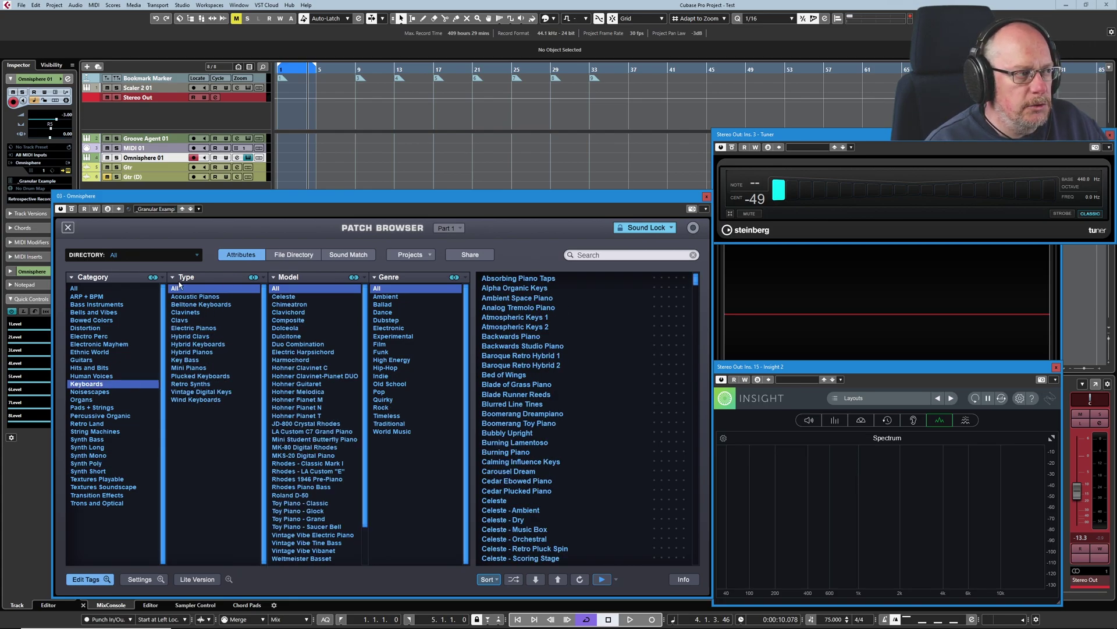
mouse_move(415, 358)
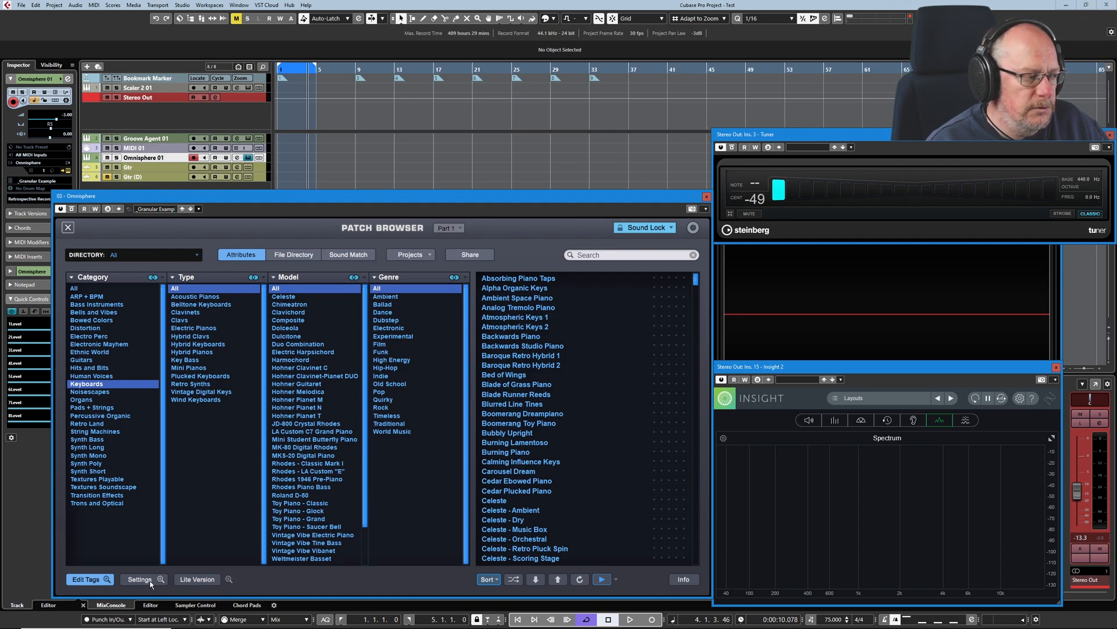
- Turn off category-sensitive attributes in Settings and set the third attribute column to filter by Model
click(145, 580)
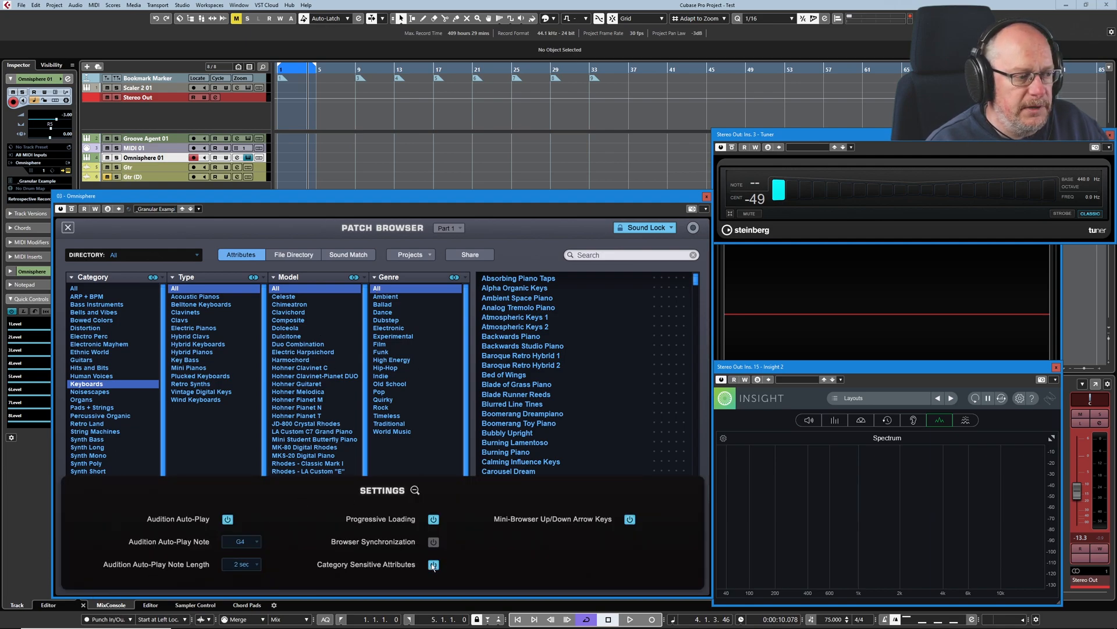
click(433, 563)
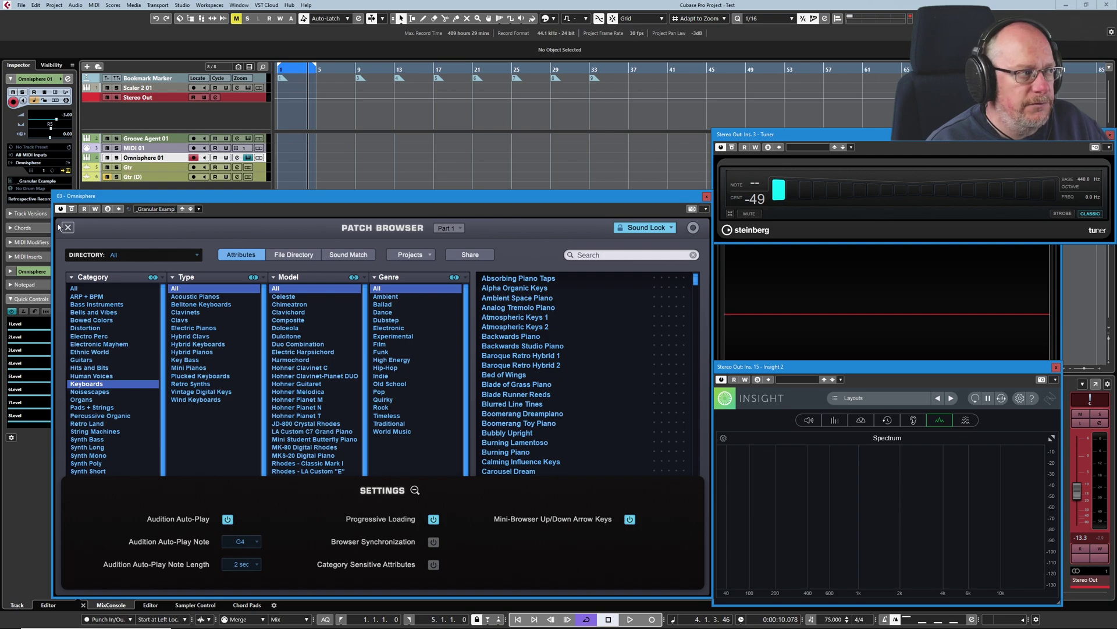
click(101, 414)
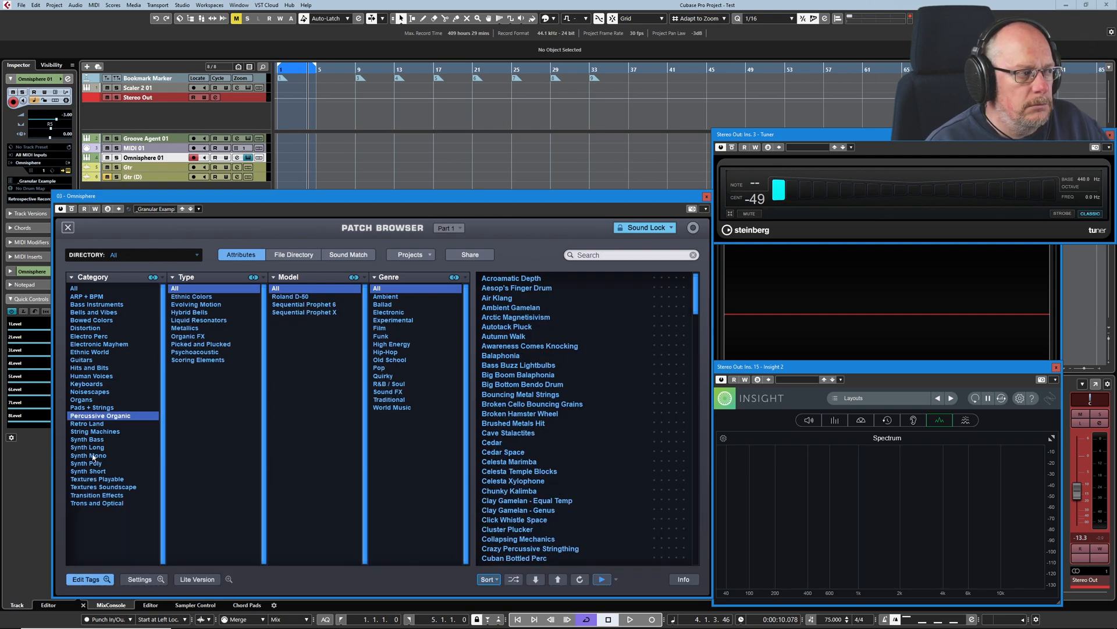
click(82, 358)
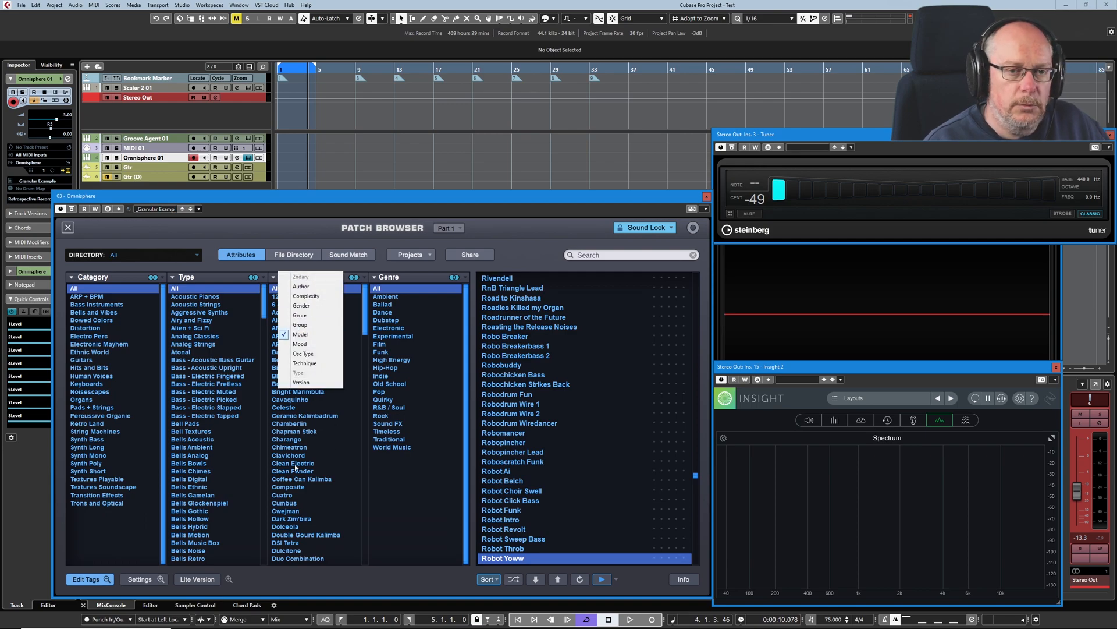
click(299, 334)
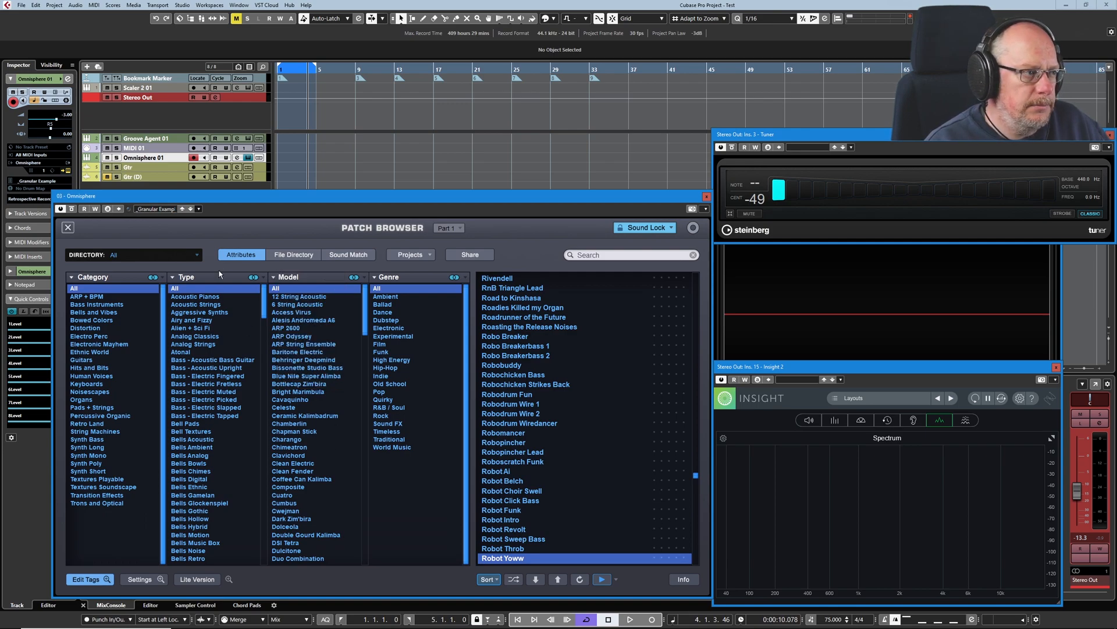
mouse_move(461, 280)
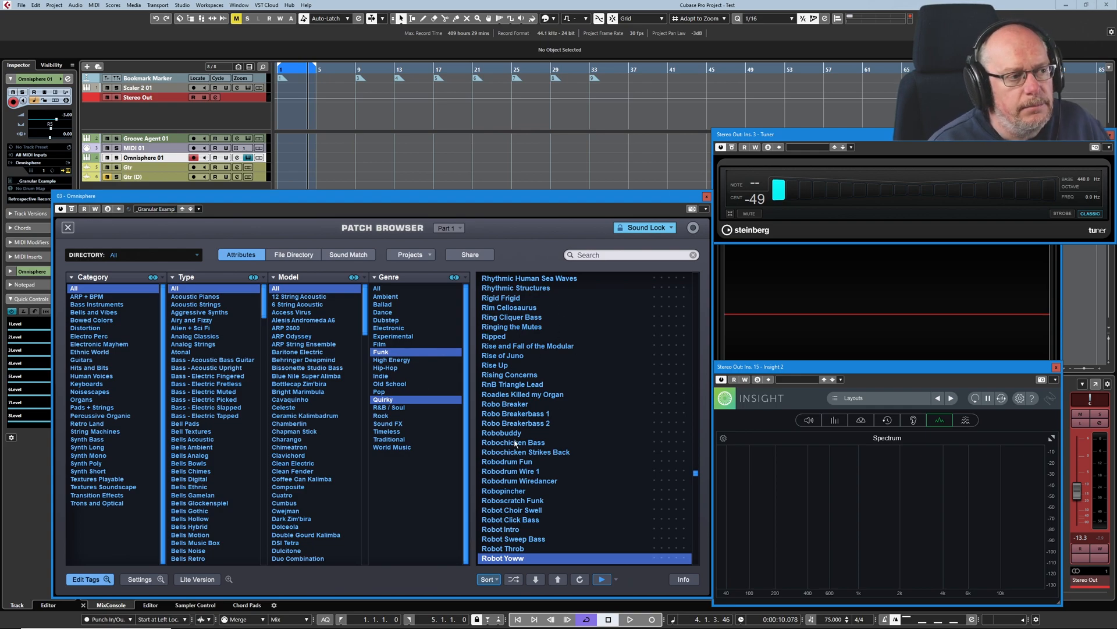
mouse_move(560, 503)
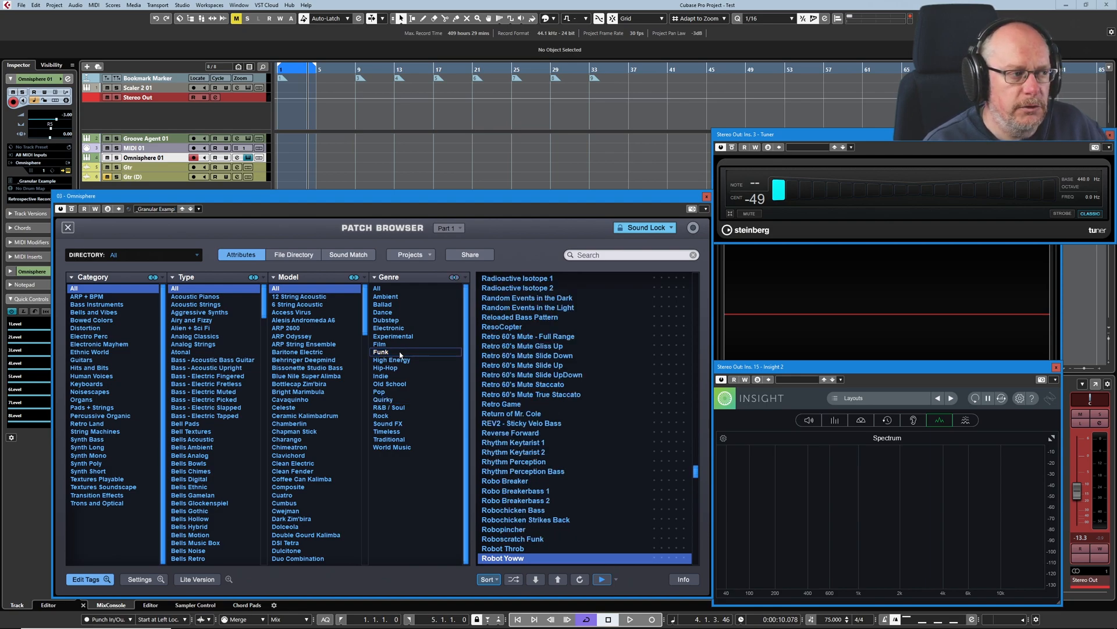
mouse_move(370, 351)
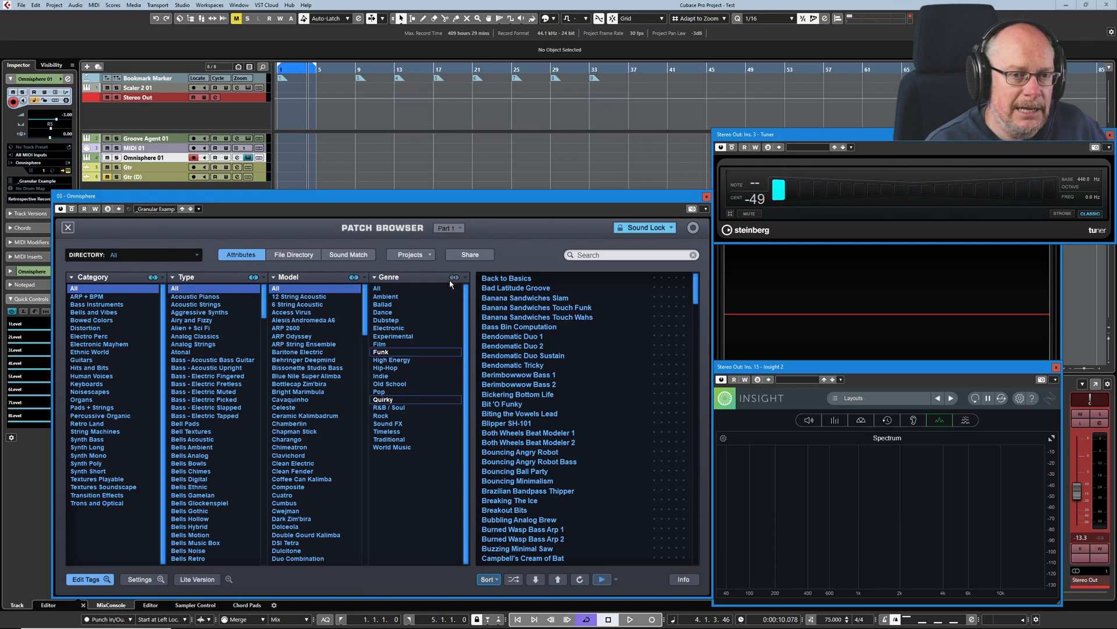
mouse_move(524, 298)
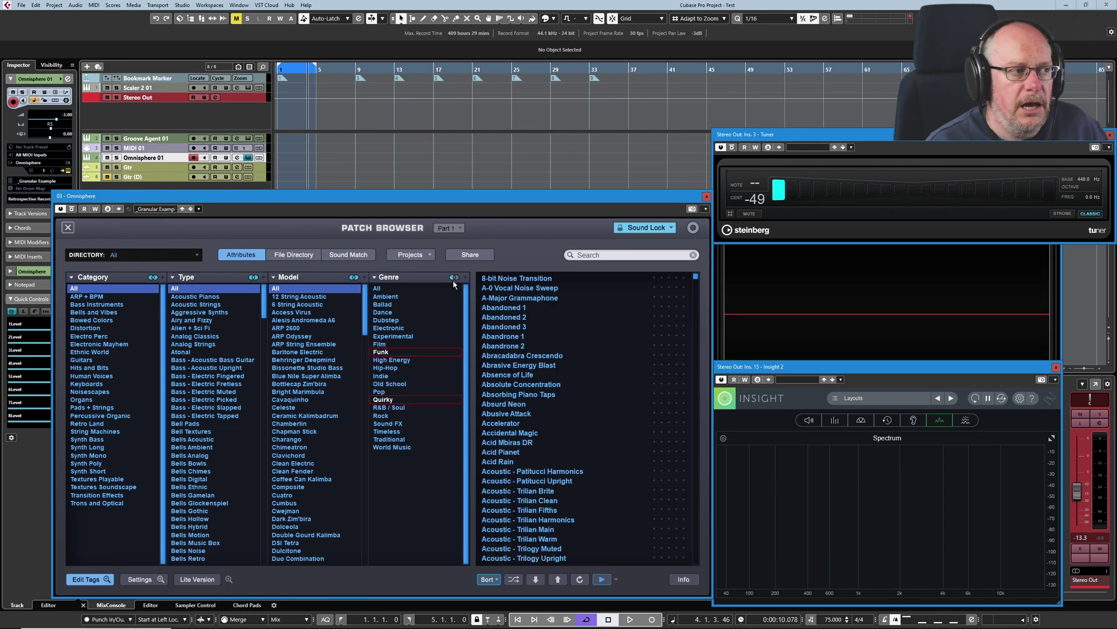
mouse_move(351, 396)
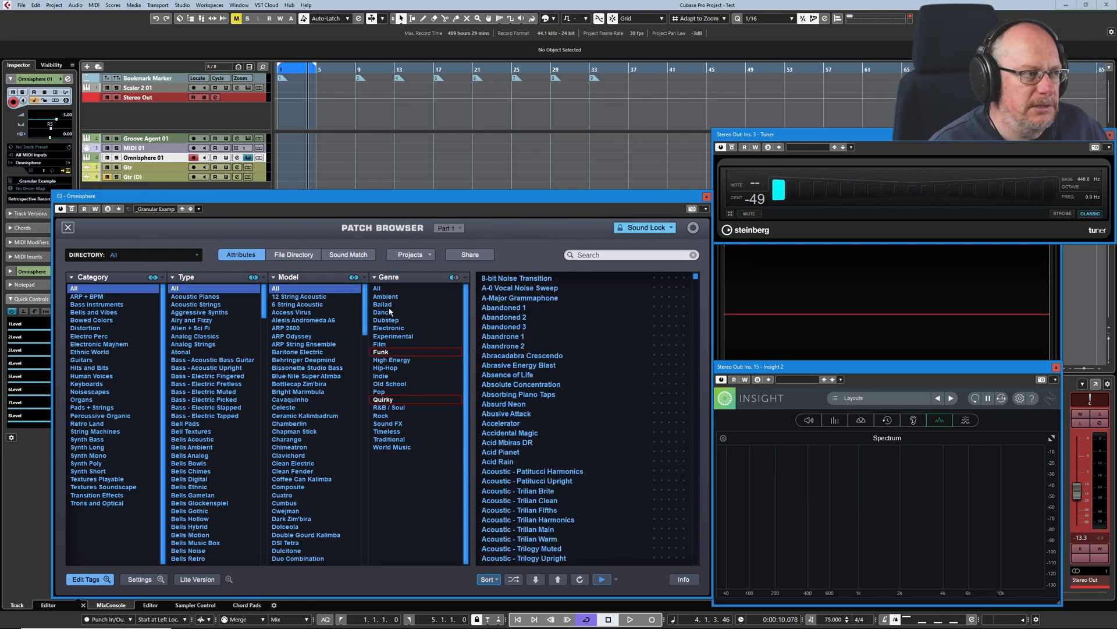
- Filter to Dubstep, load Renewable Energizers Lead, and show the browser settings
click(386, 318)
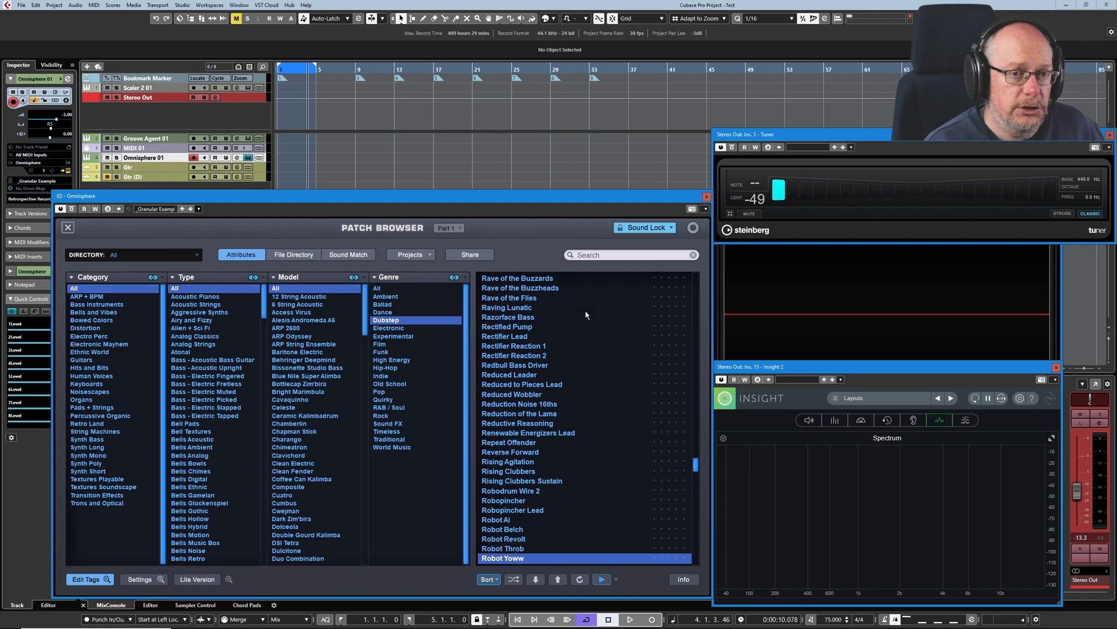
click(528, 432)
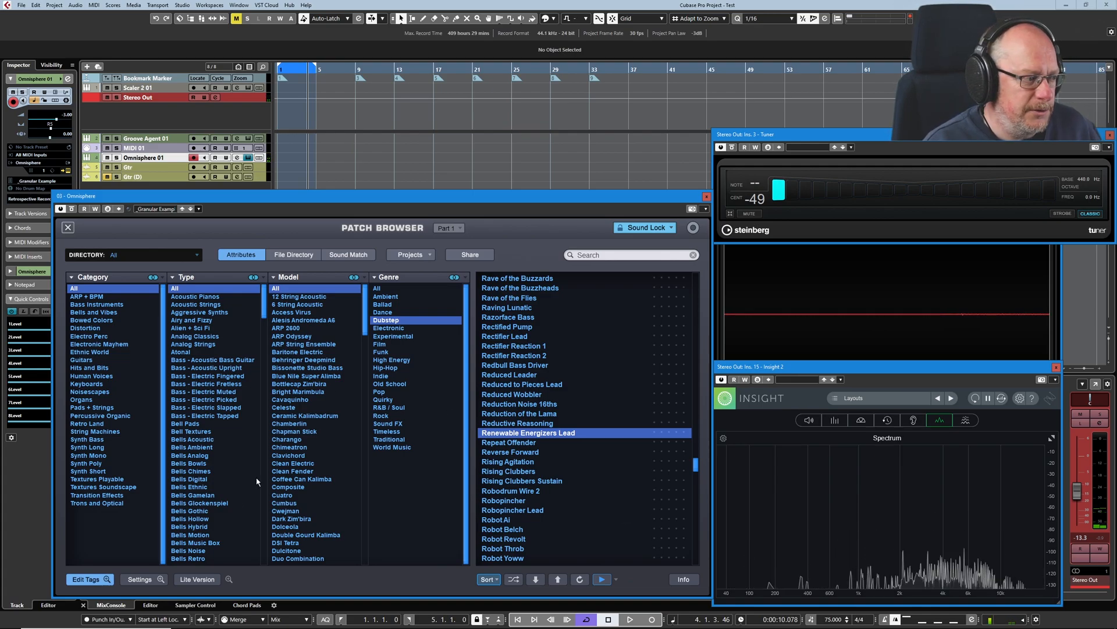
click(145, 578)
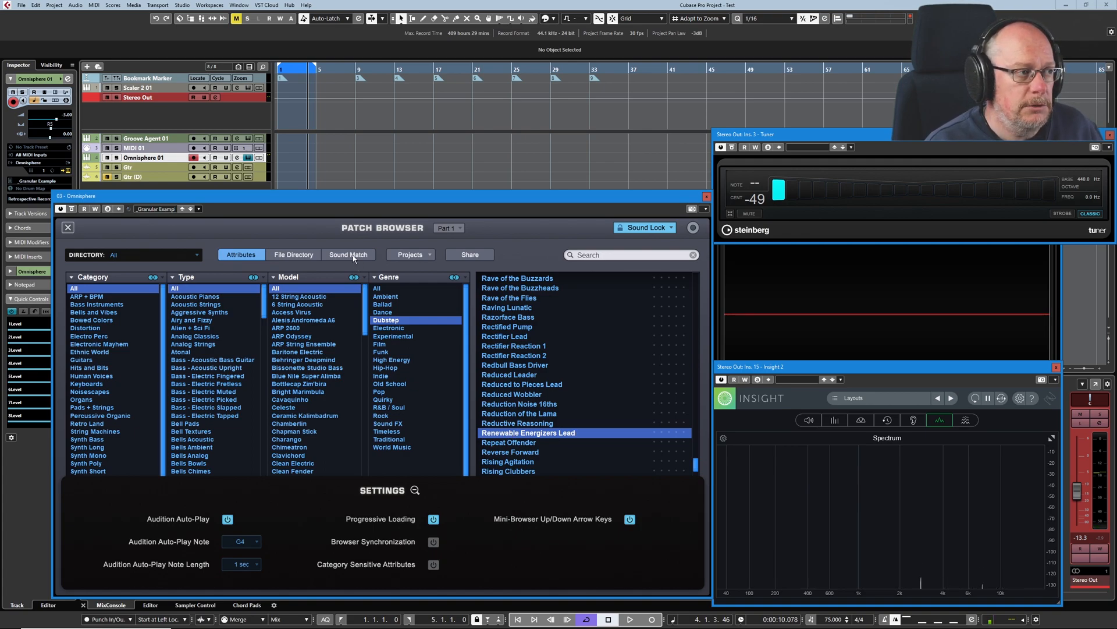
- Run Sound Match on the loaded patch, audition Alternate Force Lead, then rematch from Viral Jupiter
click(348, 253)
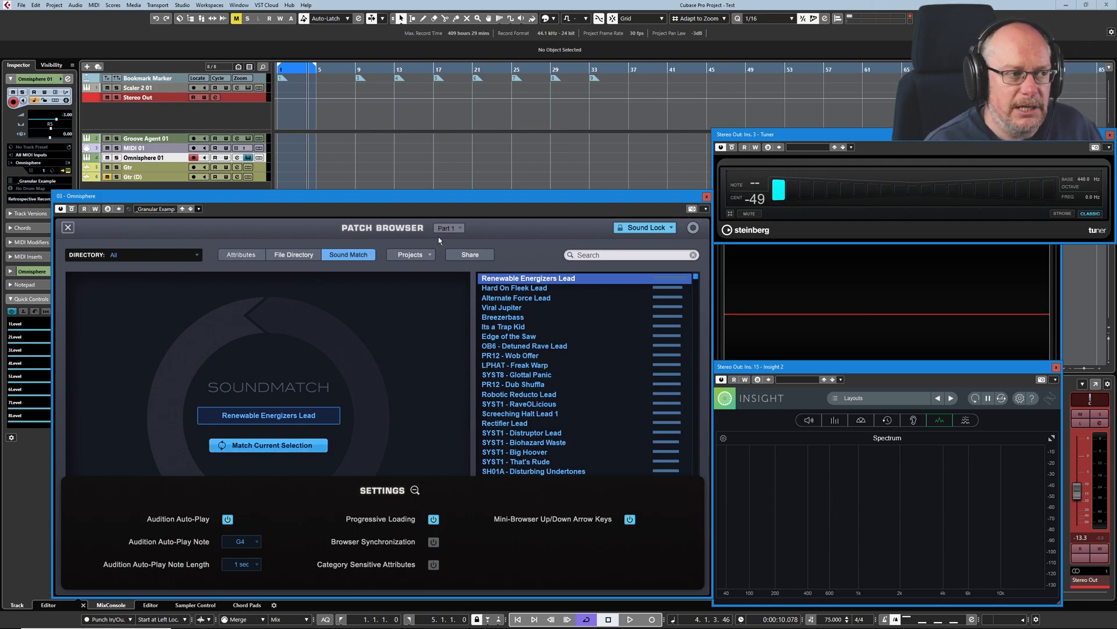
click(515, 287)
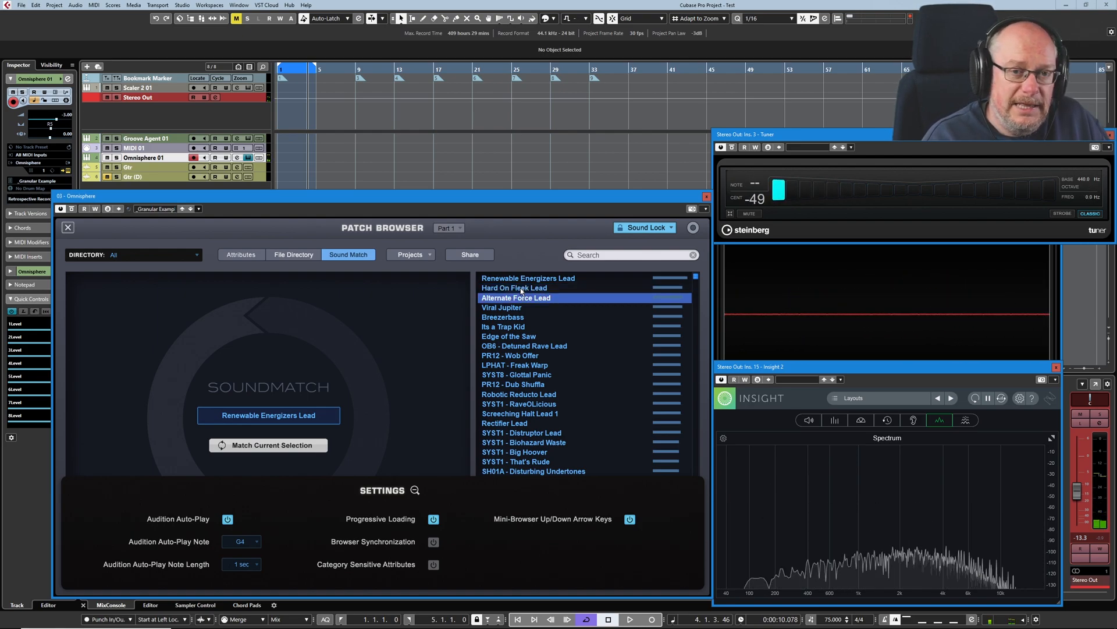
click(501, 308)
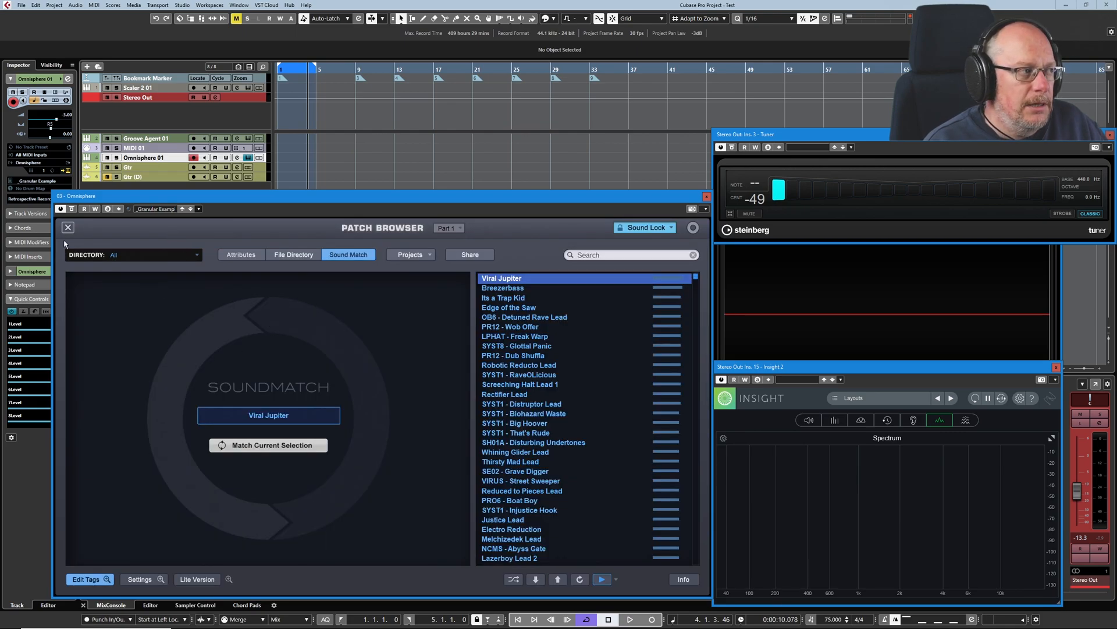
- Switch back to attribute browsing with Genre and Author columns, keeping Viral Jupiter loaded
click(241, 254)
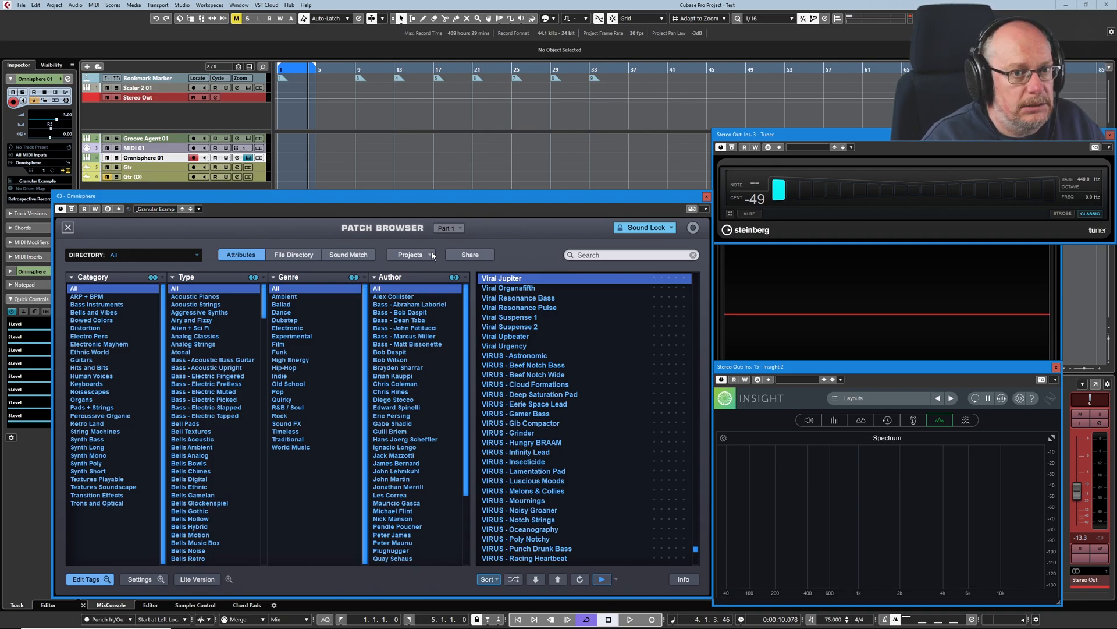
click(410, 254)
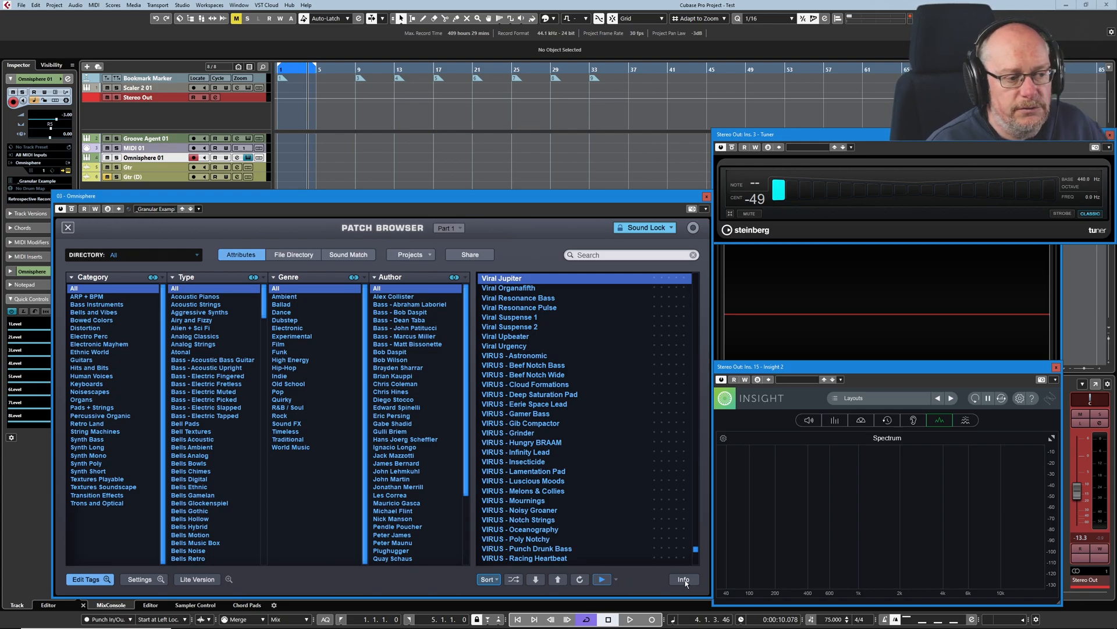
- Show Viral Jupiter's patch info, hide it again, and select Viral Suspense 2
click(684, 579)
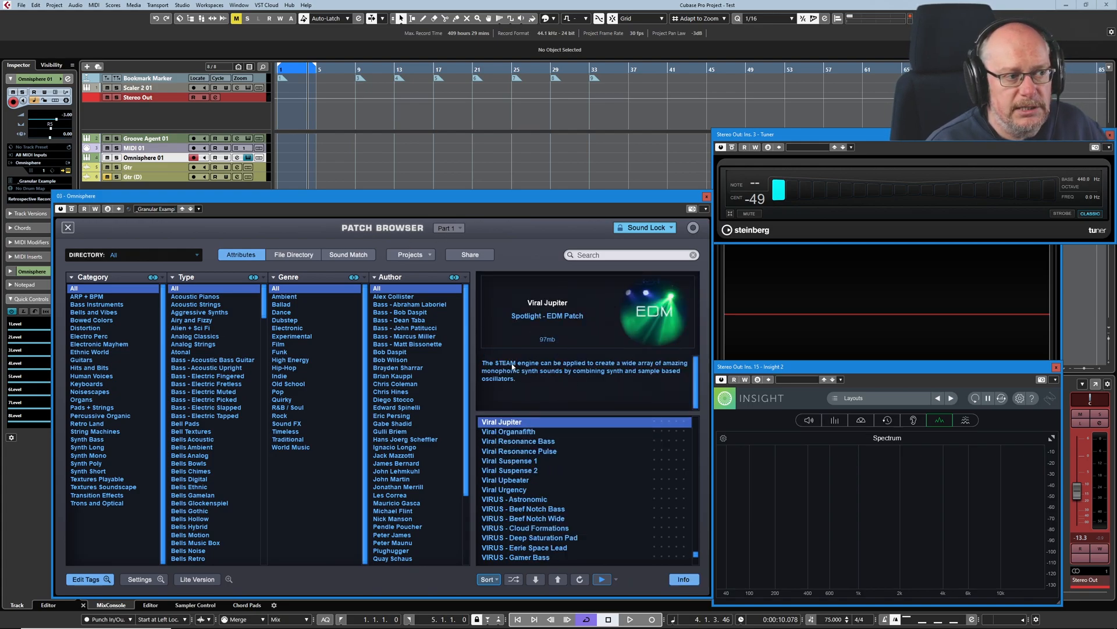
click(509, 469)
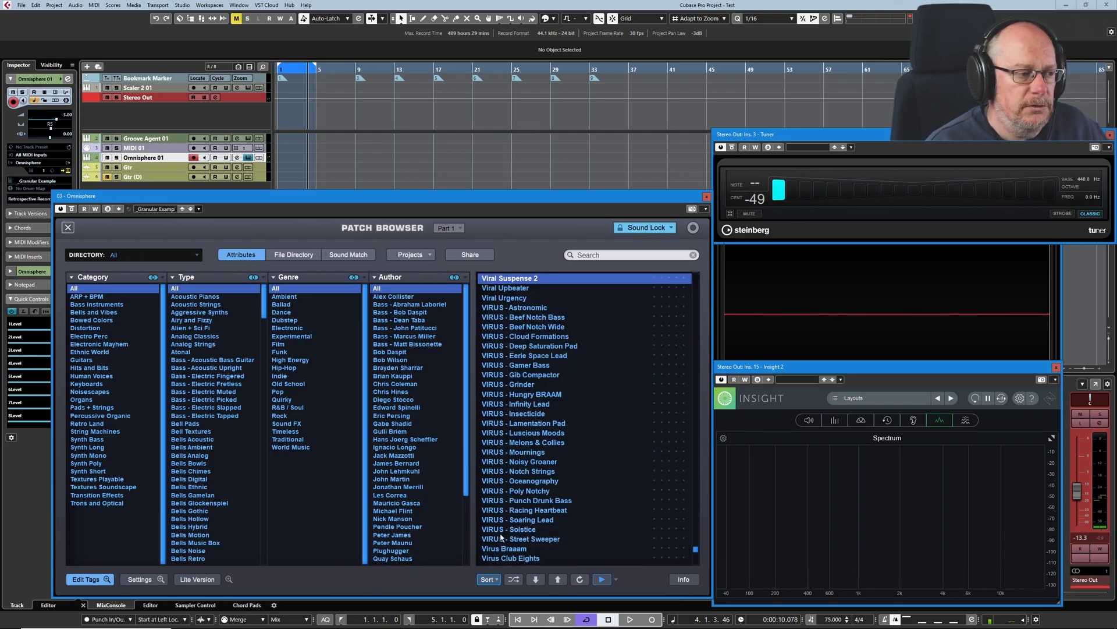
- Mark Vocalizing Oscillator 1 and Waiting for Kuilin, then sort marked patches to the top
click(486, 580)
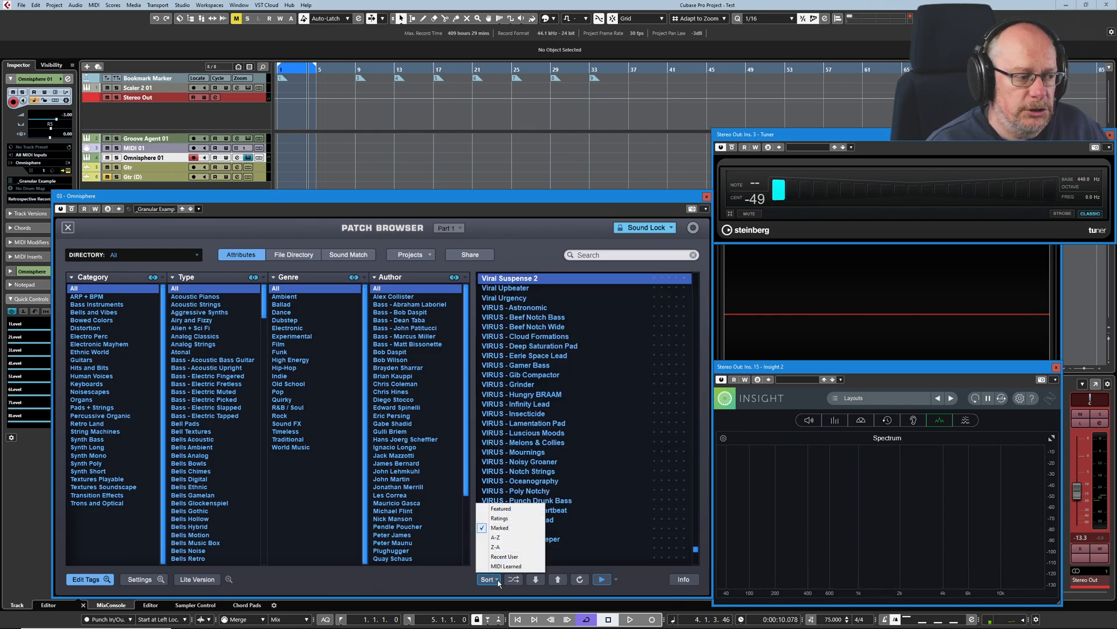
mouse_move(507, 524)
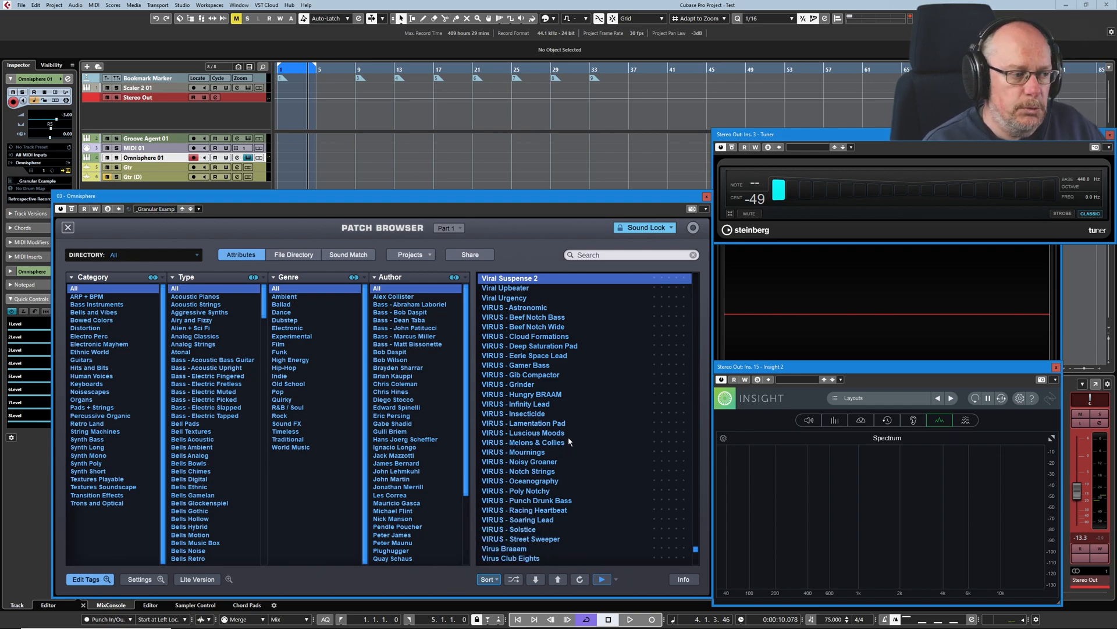
scroll(down, 3)
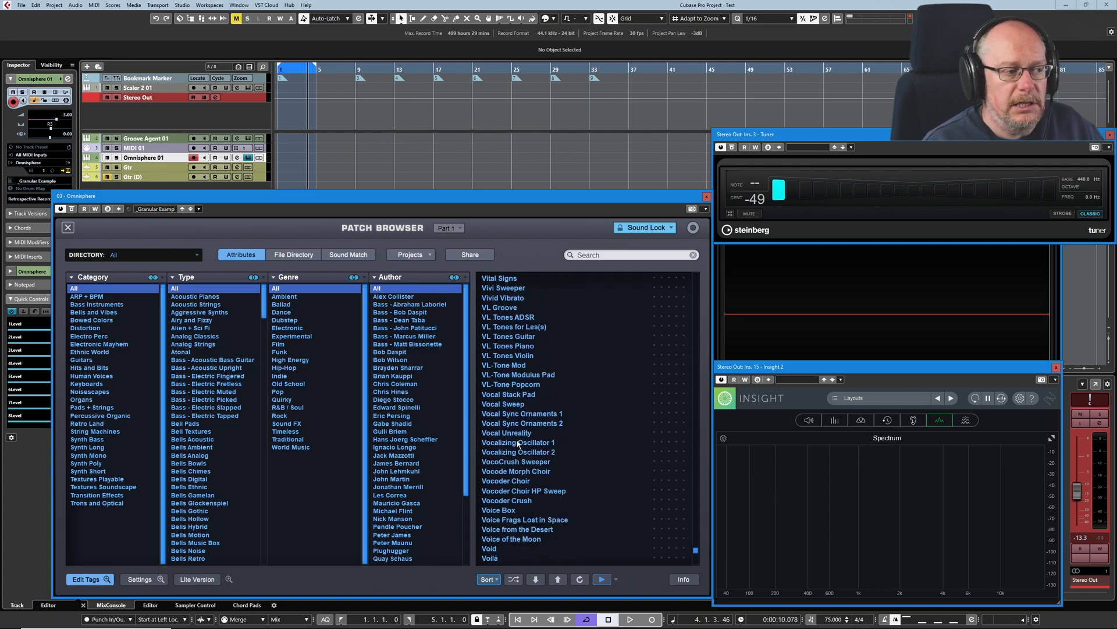
click(519, 443)
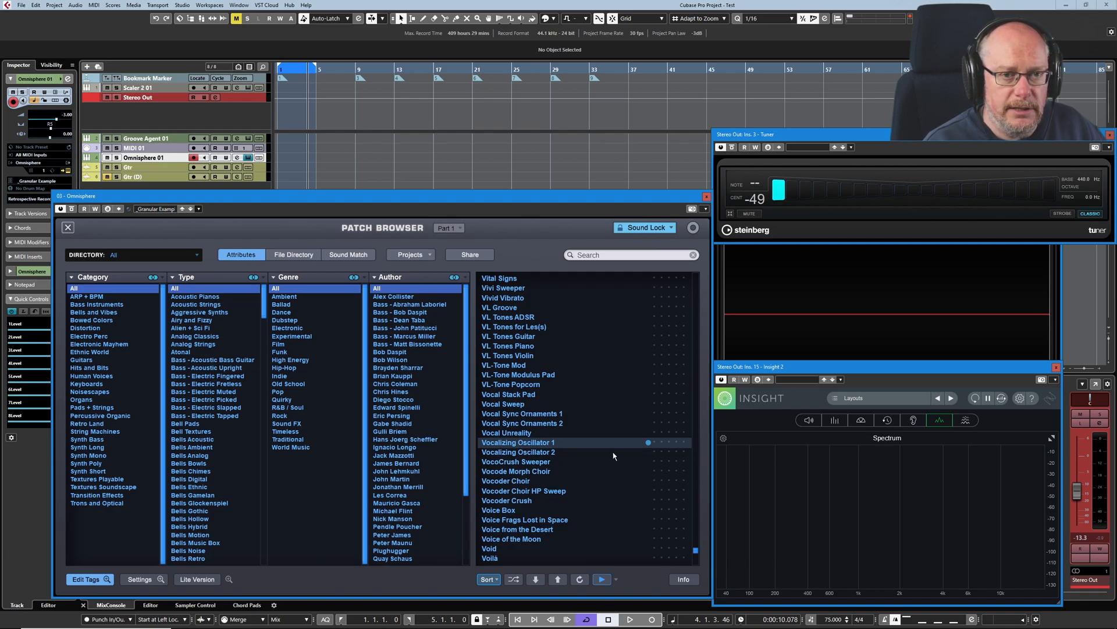
scroll(down, 3)
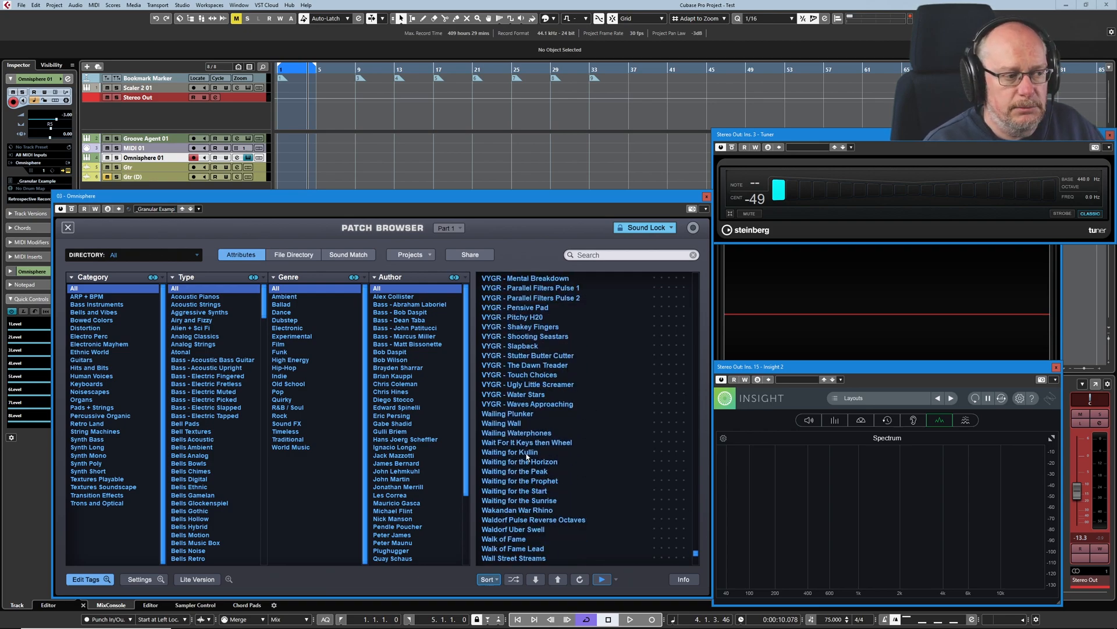
click(510, 452)
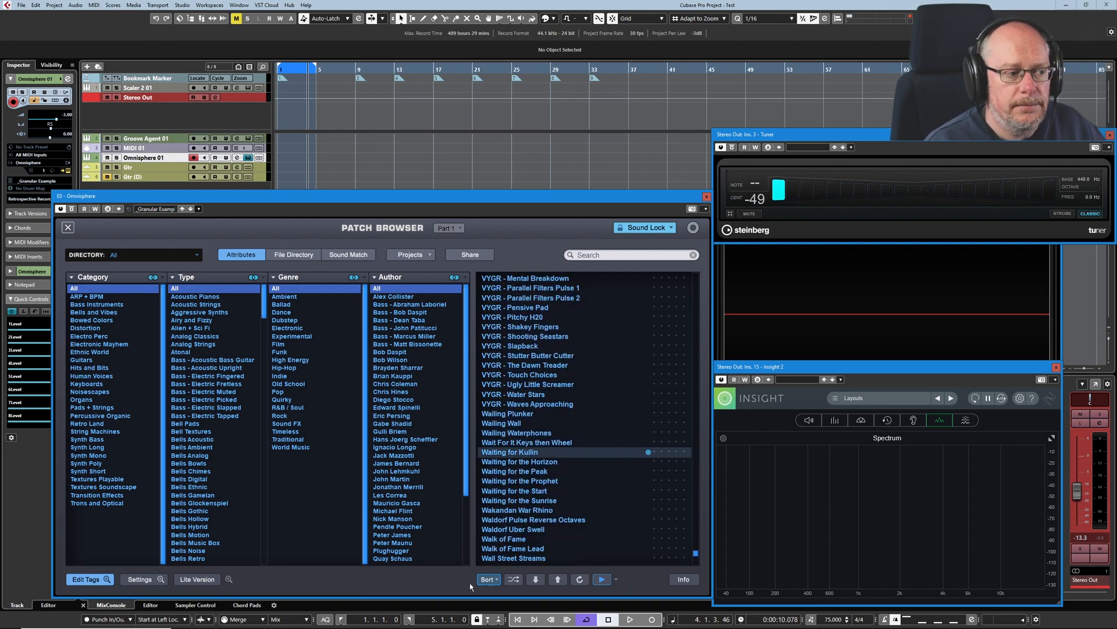
click(487, 580)
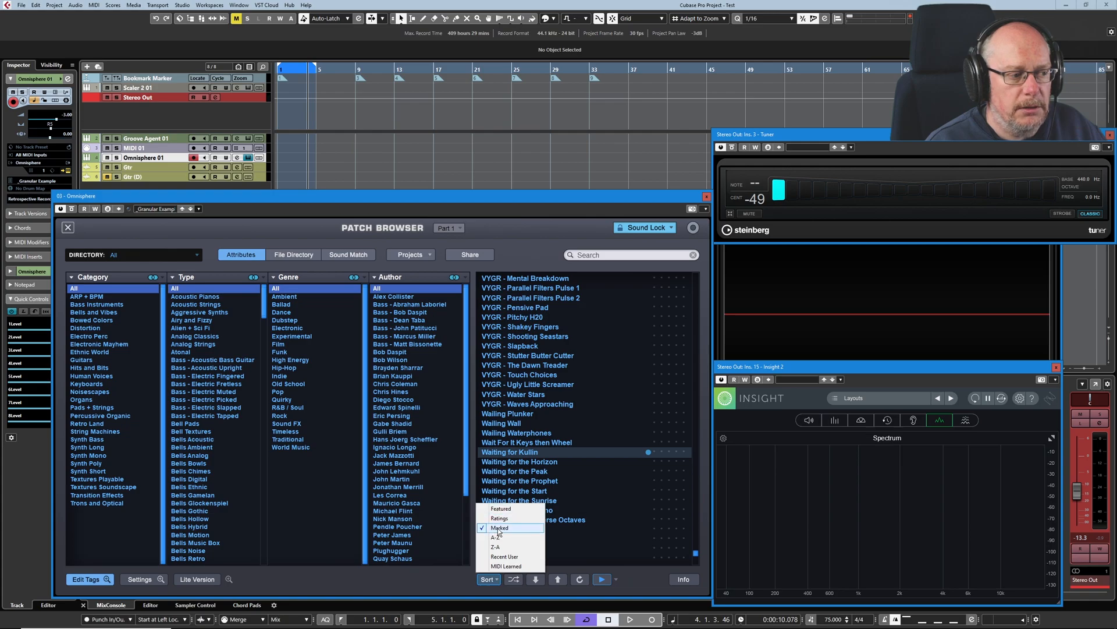
click(494, 538)
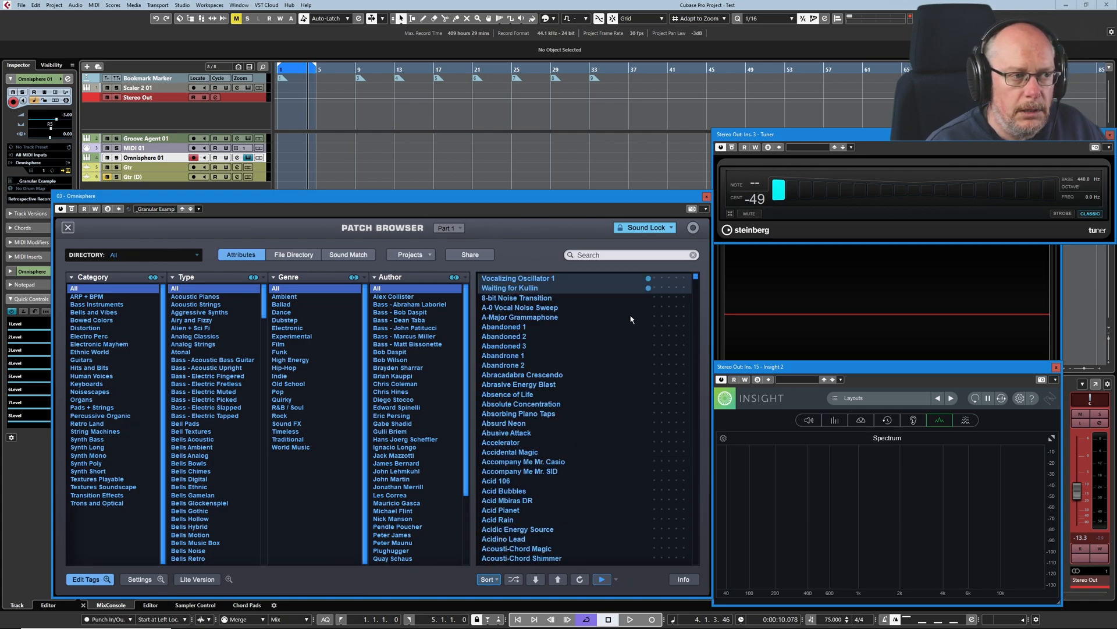